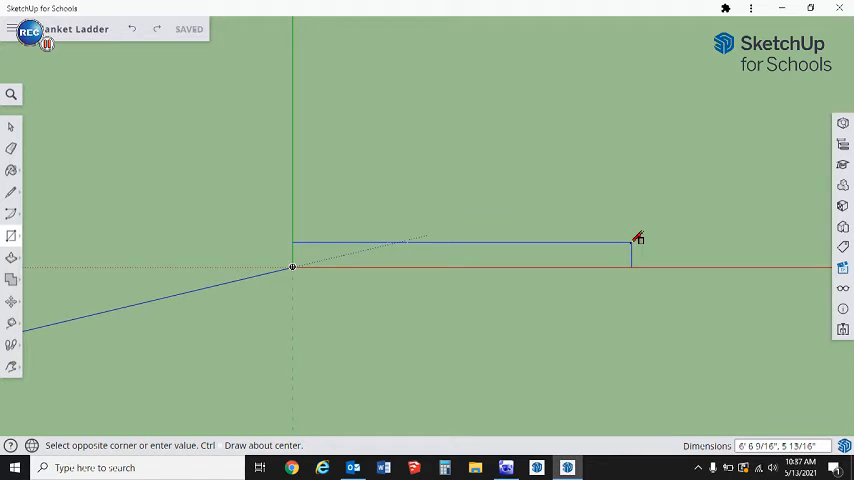
Step: Draw a flat rectangle 6' by 2.5" from the origin along the red axis
{"action": "type", "text": "6',2.5\""}
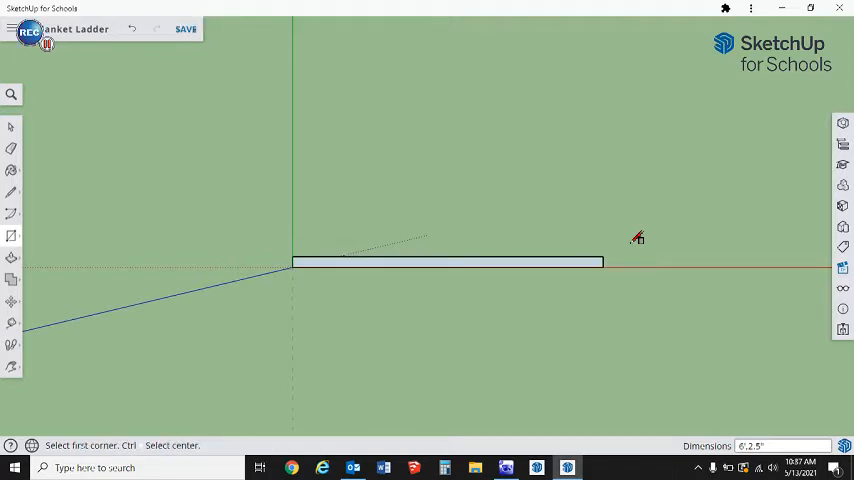
{"action": "mouse_move", "coordinate": [160, 288]}
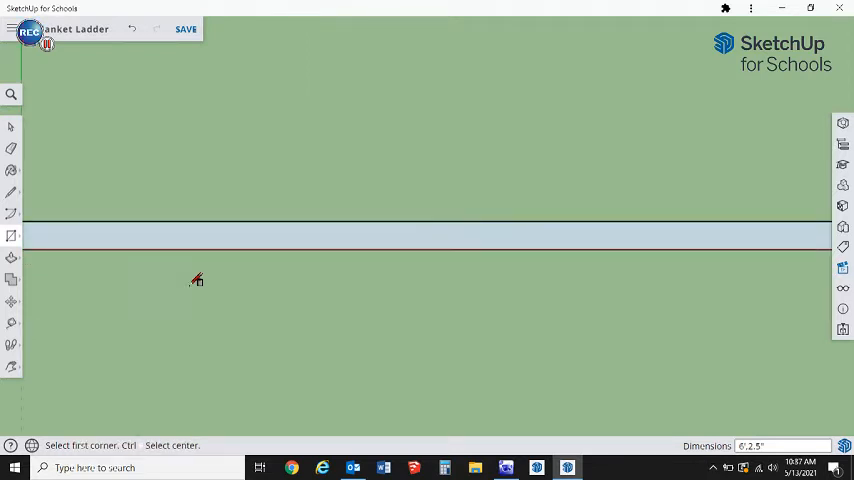
{"action": "mouse_move", "coordinate": [408, 256]}
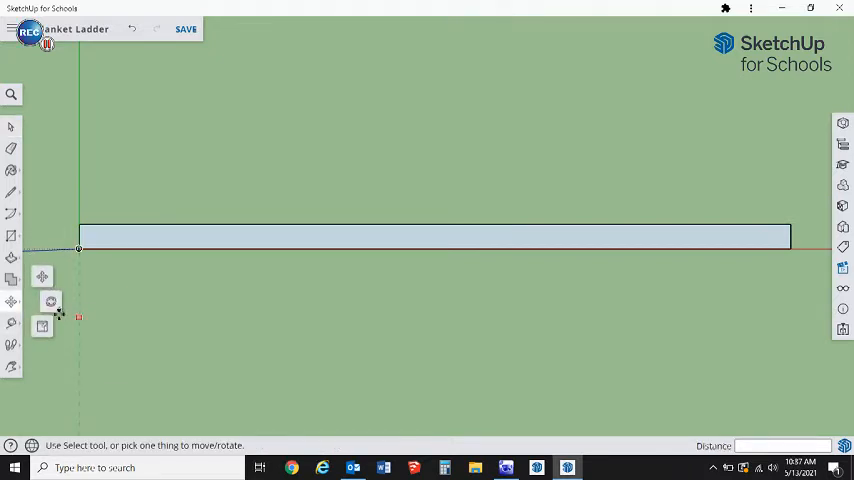
Step: Place a 10-degree angled guide from the rectangle's right end corner with the Protractor
{"action": "left_click", "coordinate": [12, 300]}
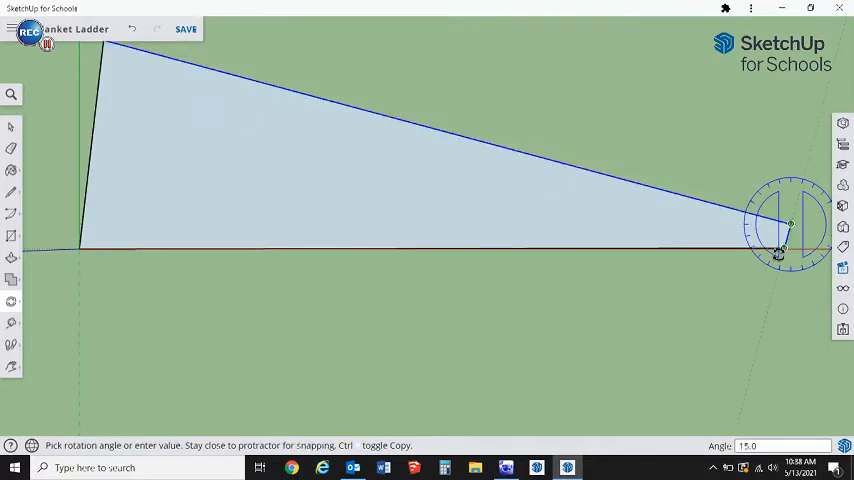
{"action": "left_click", "coordinate": [776, 252]}
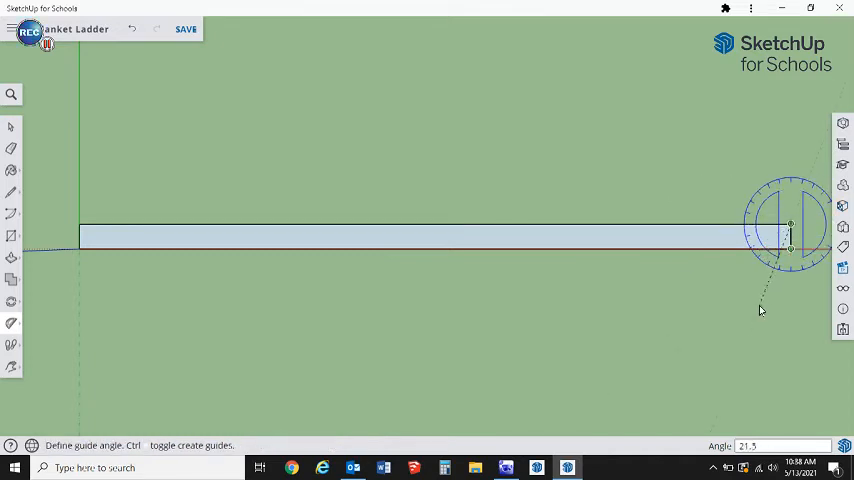
{"action": "type", "text": "10"}
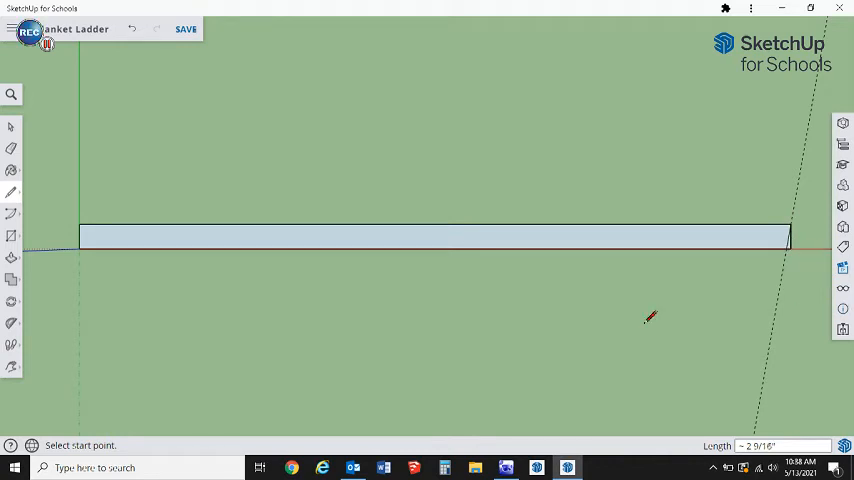
{"action": "mouse_move", "coordinate": [638, 280]}
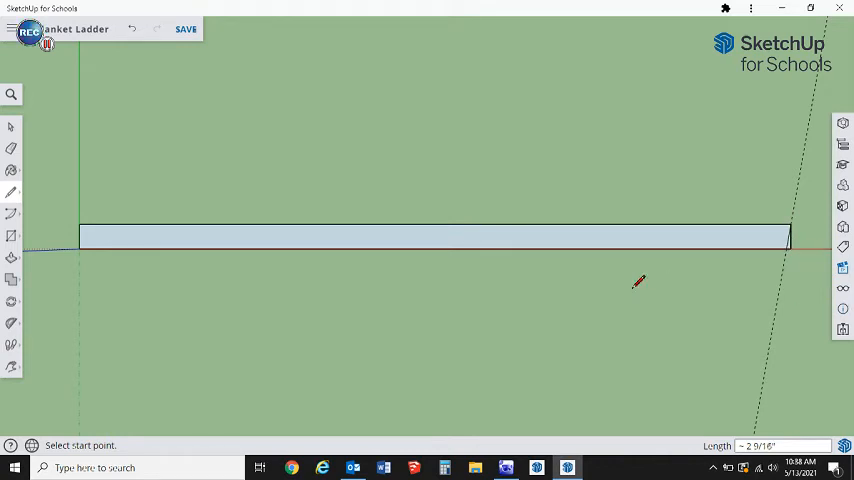
{"action": "mouse_move", "coordinate": [370, 272]}
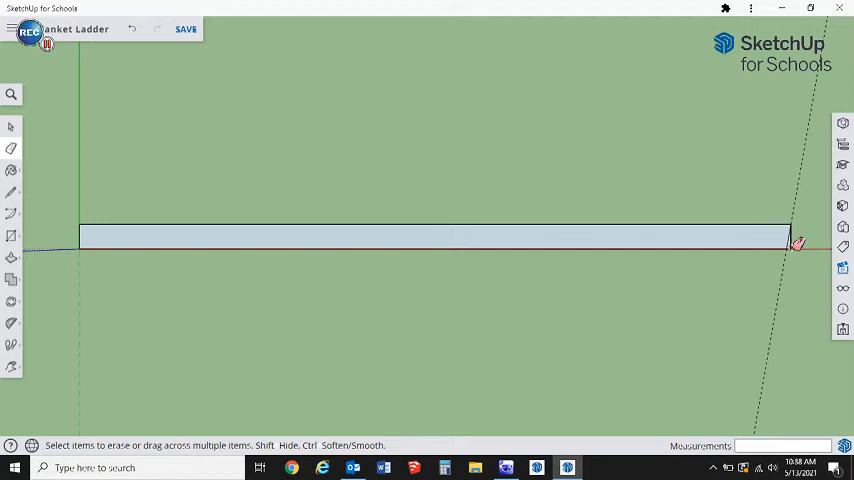
{"action": "mouse_move", "coordinate": [408, 166]}
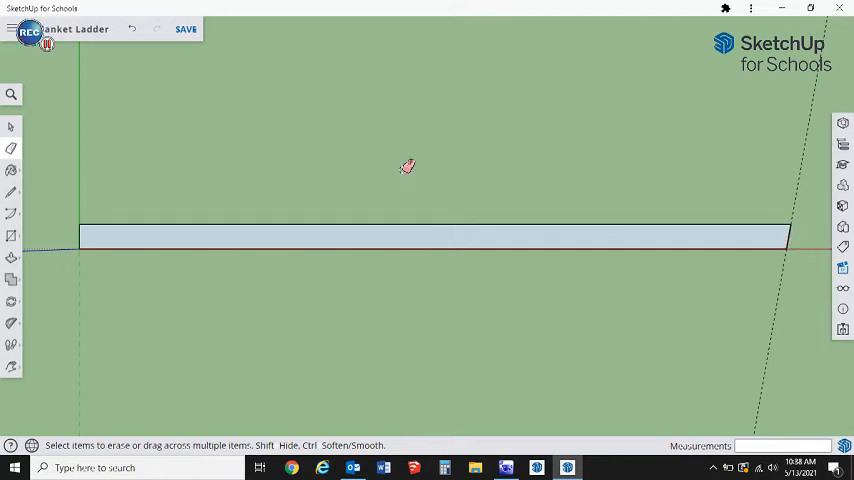
{"action": "mouse_move", "coordinate": [58, 120]}
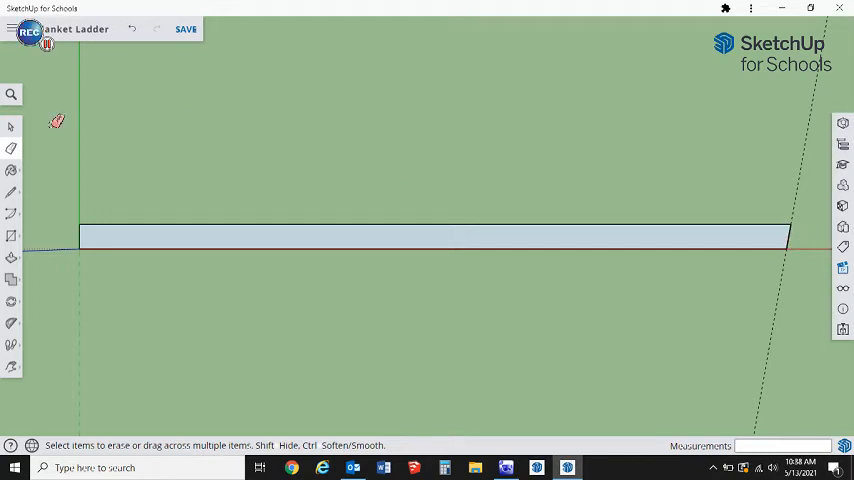
{"action": "mouse_move", "coordinate": [50, 152]}
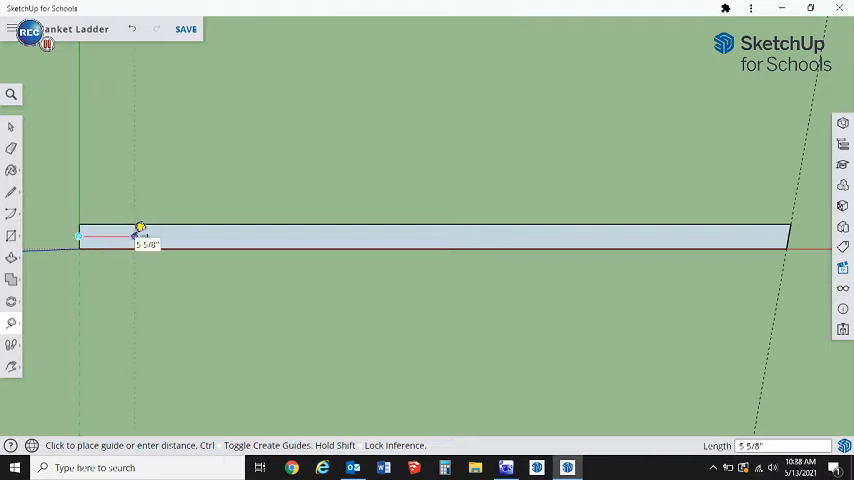
Step: Add a guide 4" in from the left end and a 10-degree angle guide anchored there
{"action": "type", "text": "4"}
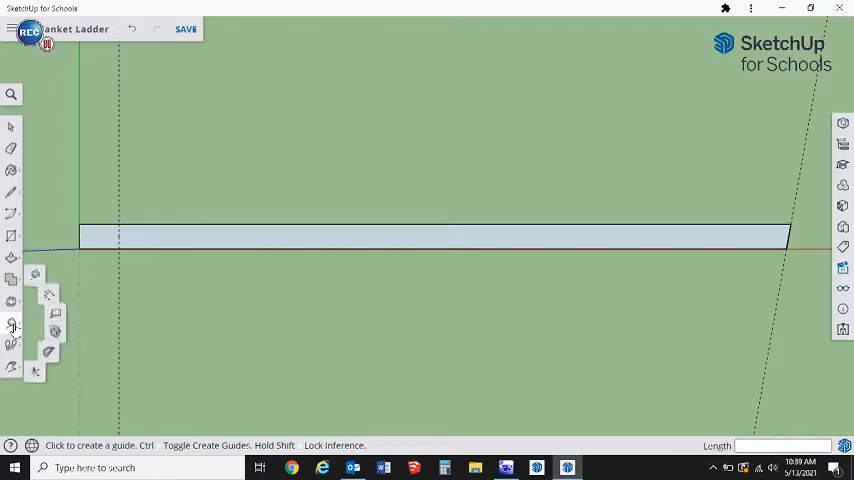
{"action": "left_click", "coordinate": [12, 322]}
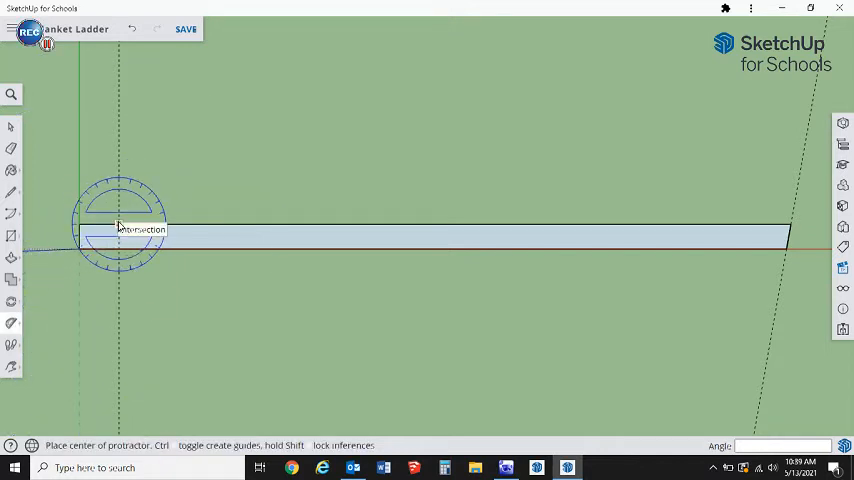
{"action": "left_click", "coordinate": [118, 228]}
{"action": "type", "text": "10"}
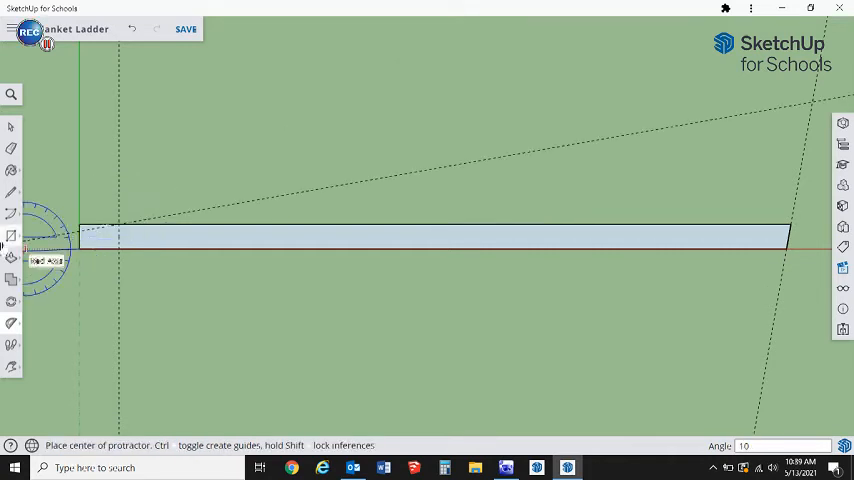
{"action": "mouse_move", "coordinate": [150, 182]}
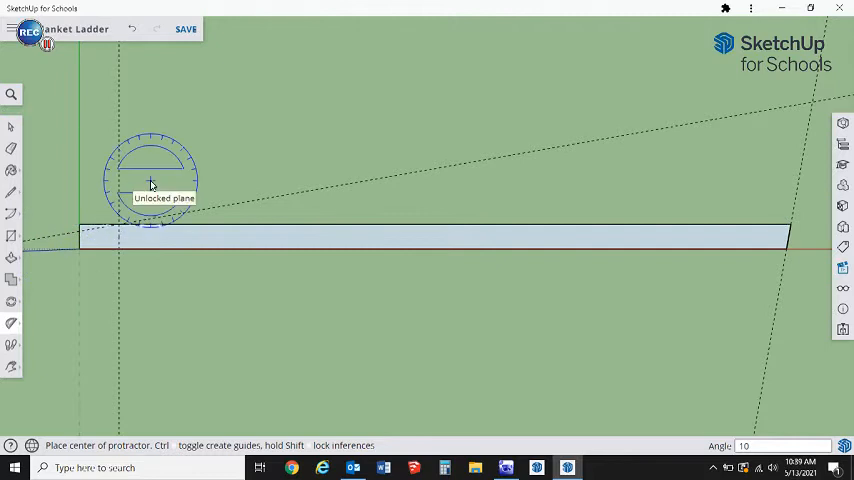
{"action": "left_click", "coordinate": [12, 192]}
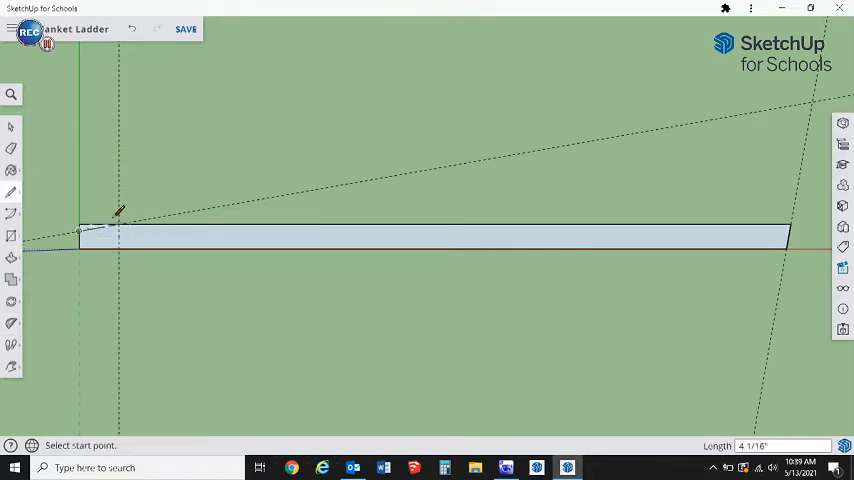
{"action": "mouse_move", "coordinate": [262, 112]}
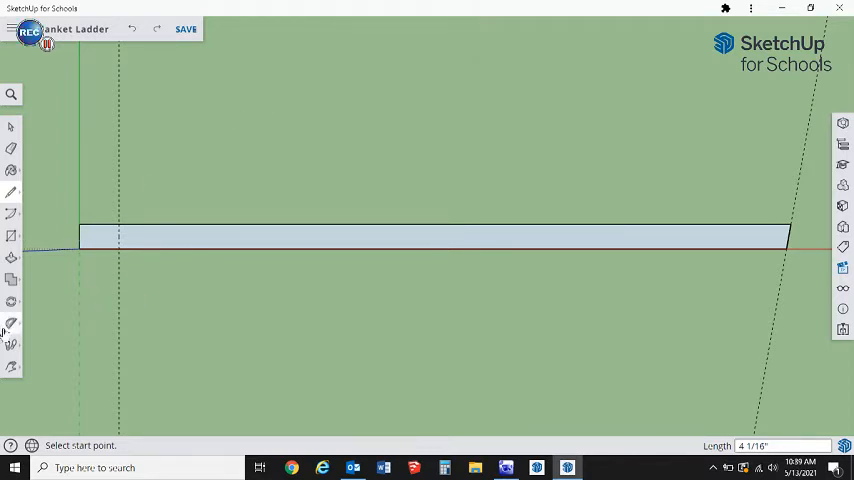
Step: Draw the angled cut line across the rectangle's left end
{"action": "left_click", "coordinate": [12, 322]}
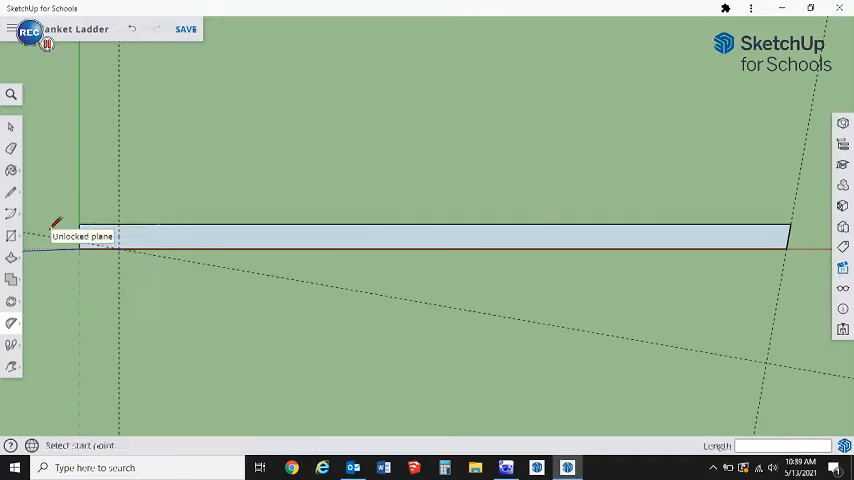
{"action": "left_click", "coordinate": [78, 248]}
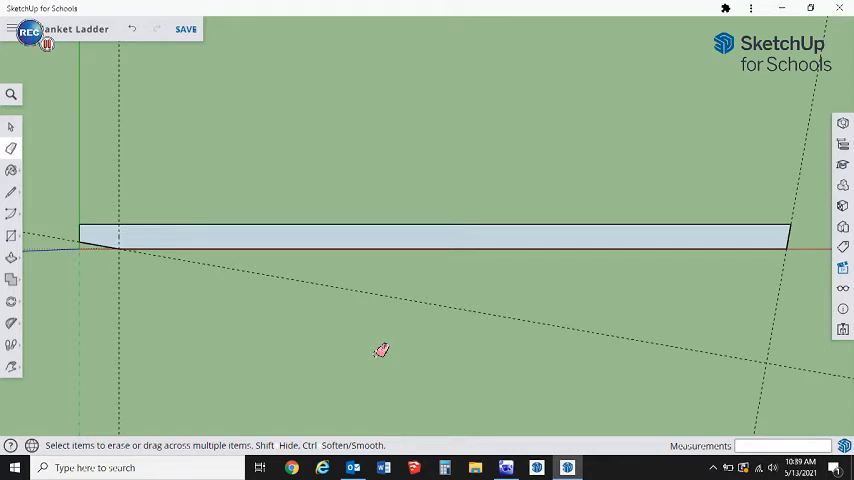
{"action": "mouse_move", "coordinate": [12, 256]}
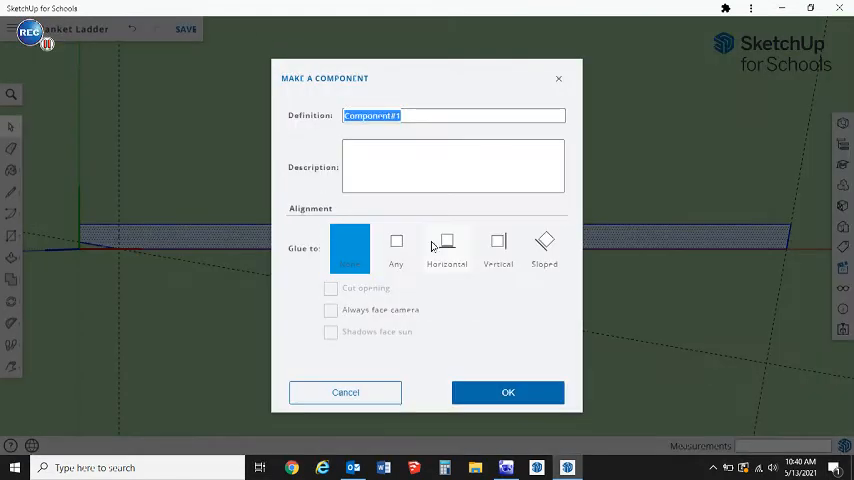
Step: Make the rail outline a component named for the side rail, with Glue set to None
{"action": "type", "text": "sld"}
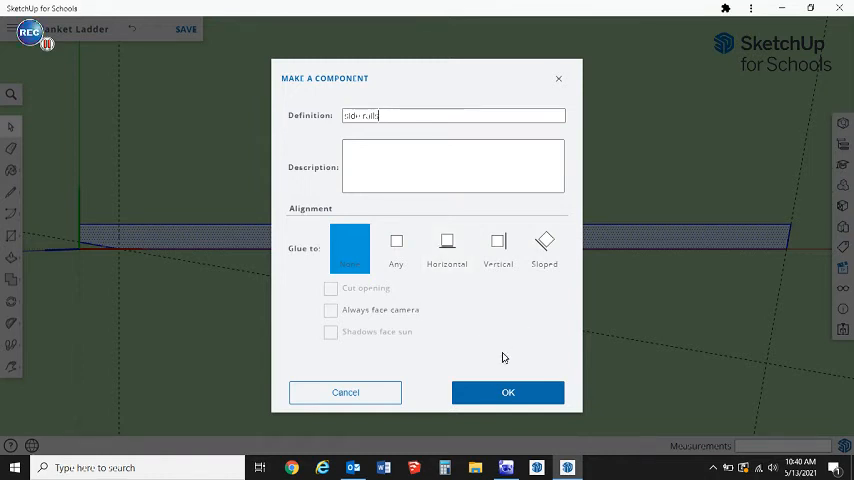
{"action": "left_click", "coordinate": [396, 248]}
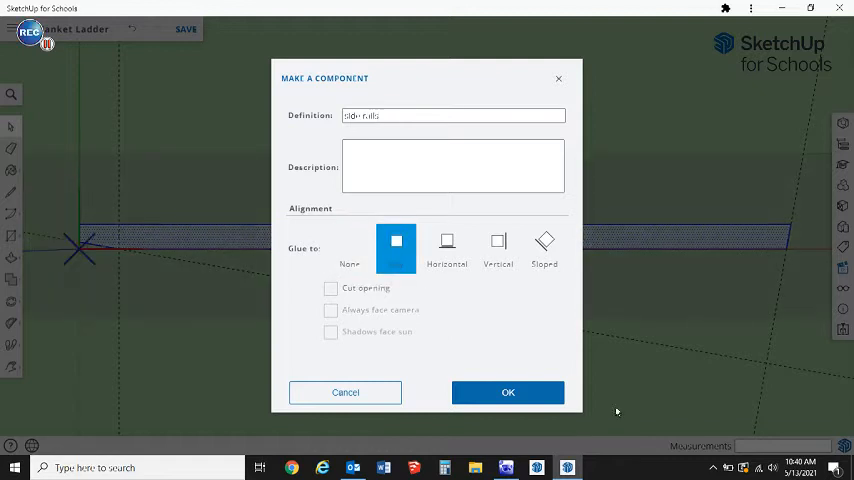
{"action": "left_click", "coordinate": [508, 392]}
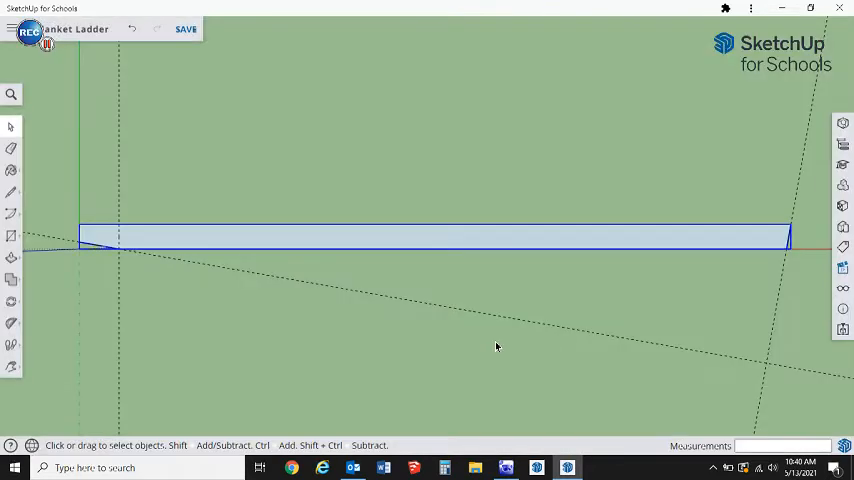
{"action": "mouse_move", "coordinate": [208, 252]}
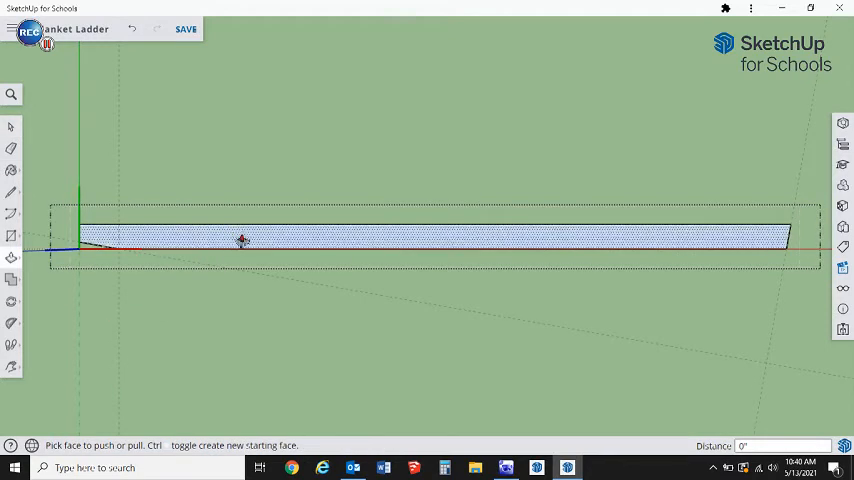
Step: Push/Pull the side rail face into a board 1.5" thick and view it in 3D
{"action": "left_click_drag", "start_coordinate": [242, 240], "coordinate": [236, 230]}
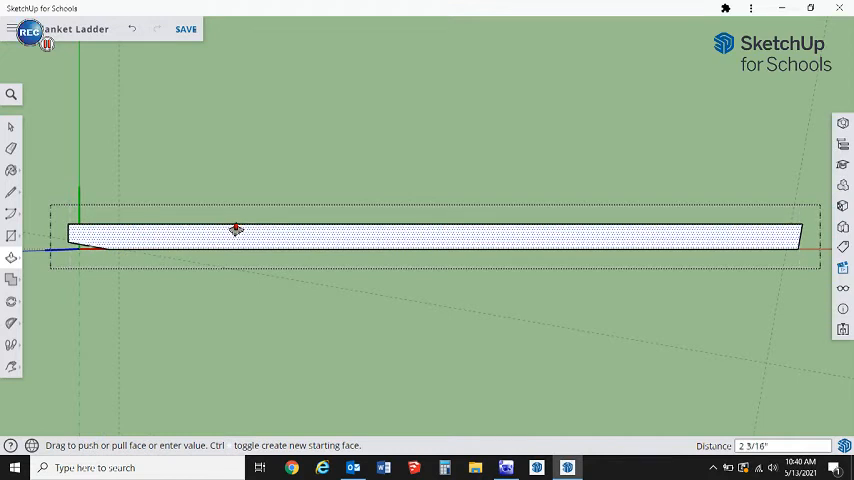
{"action": "type", "text": "1.5"}
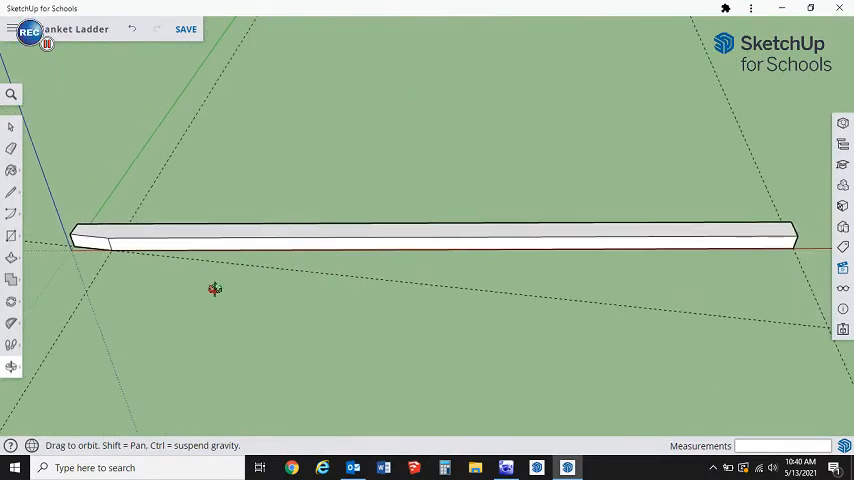
{"action": "left_click_drag", "start_coordinate": [216, 288], "coordinate": [210, 264]}
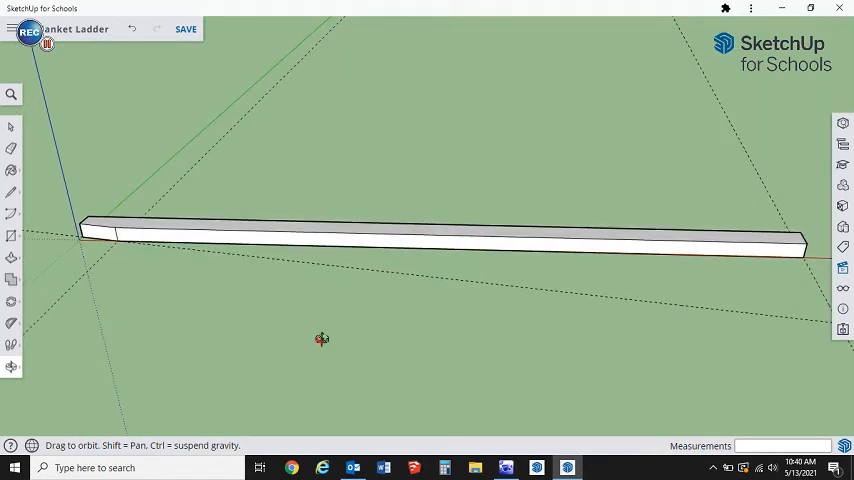
{"action": "left_click", "coordinate": [184, 28]}
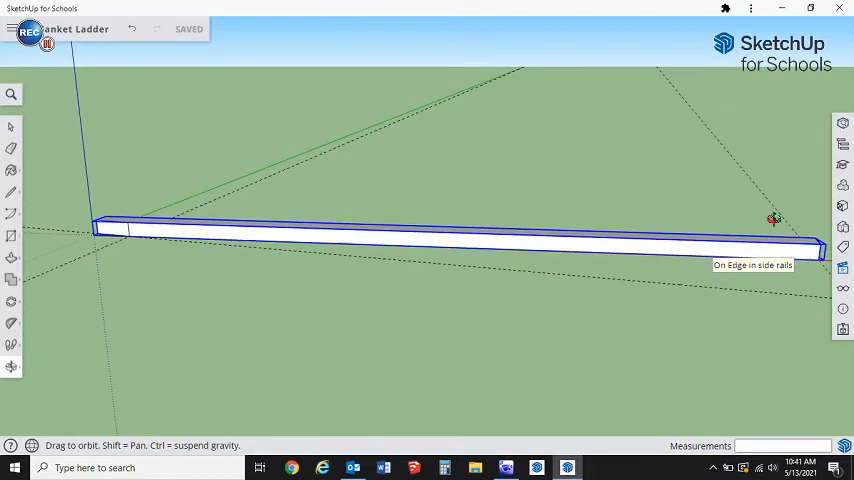
{"action": "left_click_drag", "start_coordinate": [776, 220], "coordinate": [590, 276]}
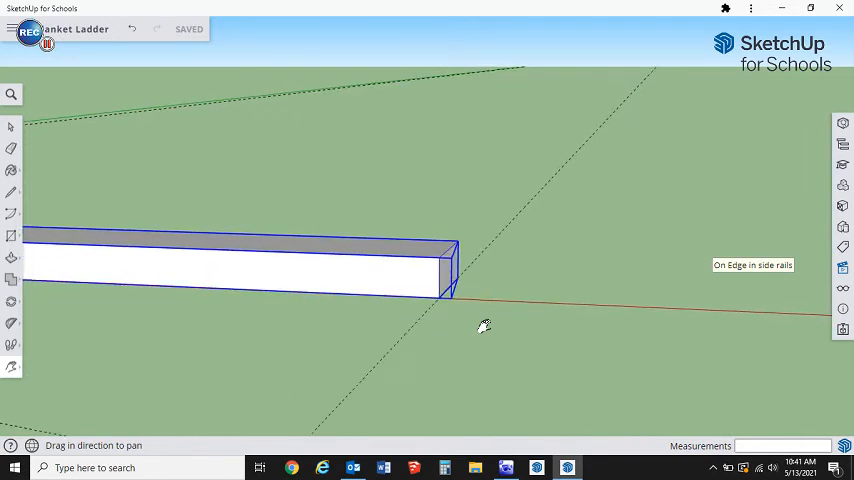
{"action": "mouse_move", "coordinate": [388, 390]}
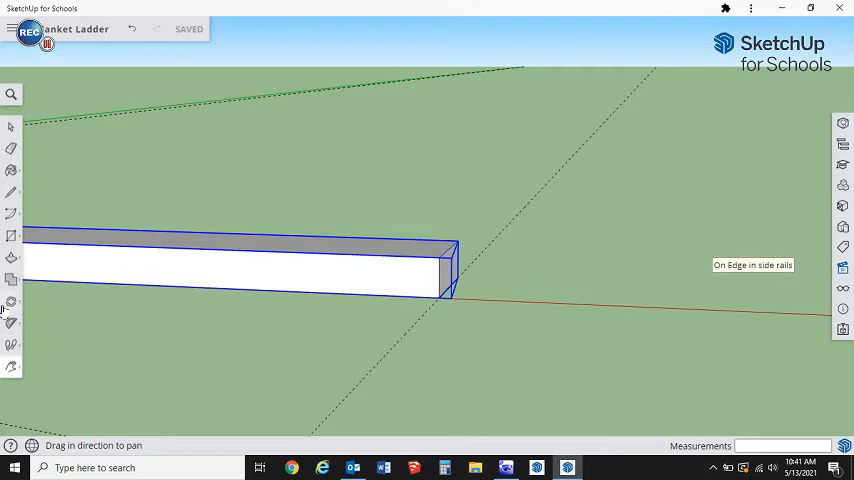
{"action": "mouse_move", "coordinate": [120, 348]}
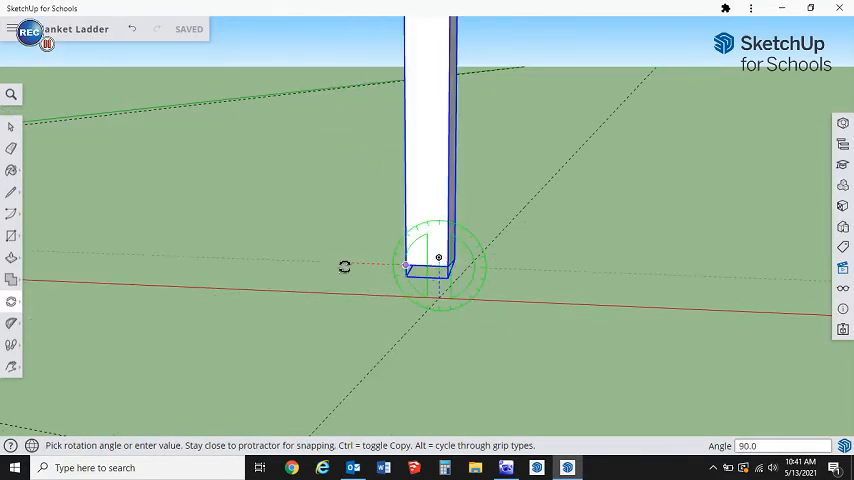
{"action": "mouse_move", "coordinate": [336, 264]}
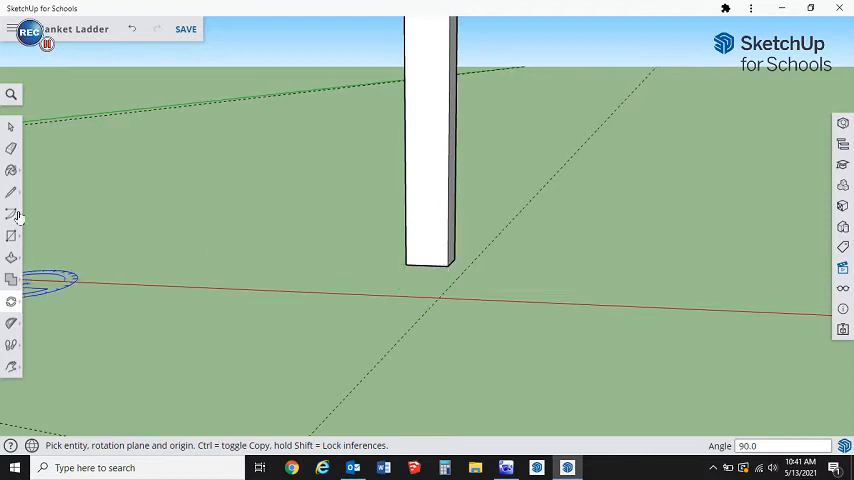
{"action": "mouse_move", "coordinate": [176, 258]}
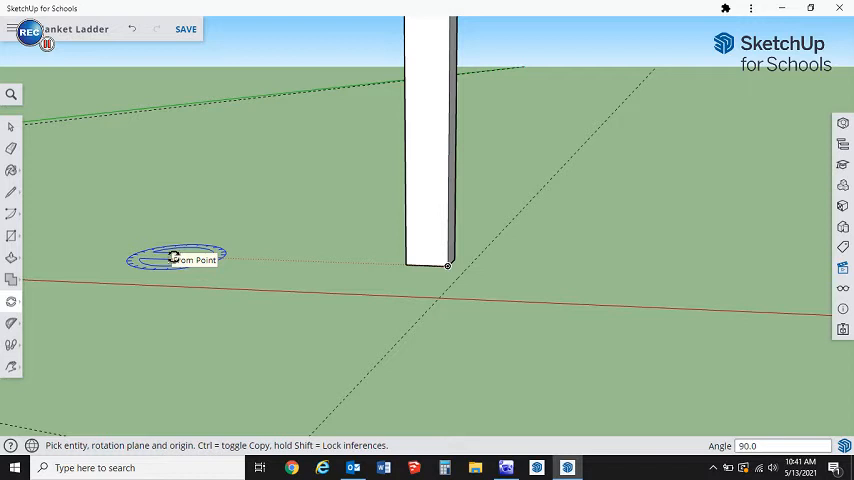
{"action": "mouse_move", "coordinate": [410, 296]}
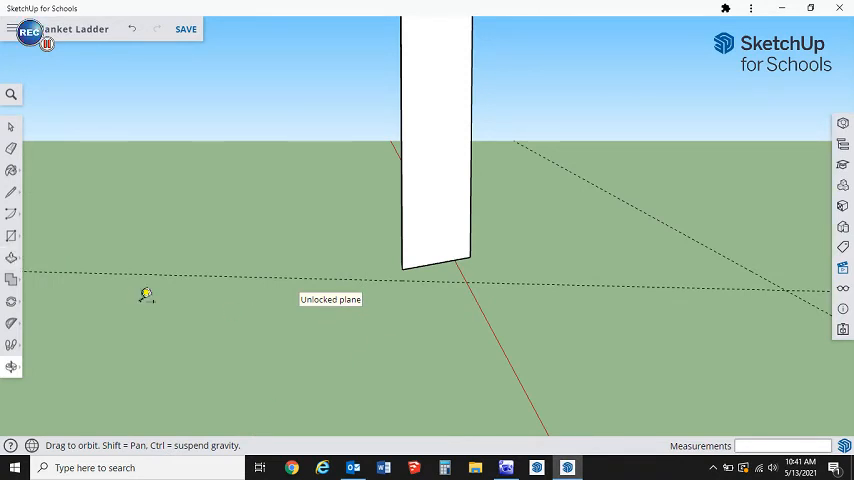
{"action": "mouse_move", "coordinate": [496, 328]}
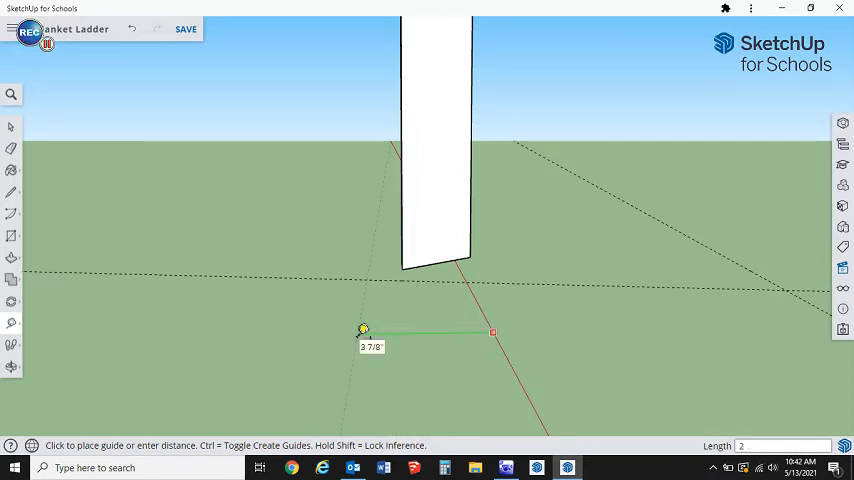
Step: Place a Tape Measure guide 2.5" from the base edge of the upright rail
{"action": "type", "text": "2.5"}
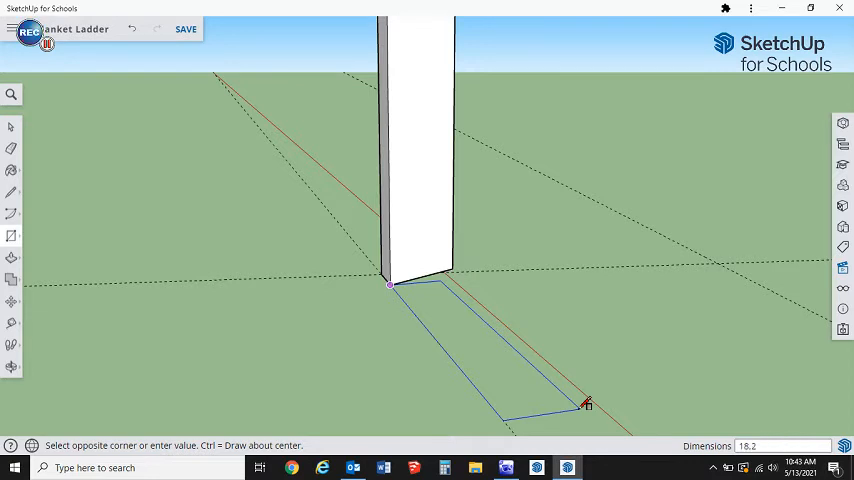
Step: Draw the rung's base rectangle from the rail base and select the new rung block
{"action": "left_click", "coordinate": [588, 404]}
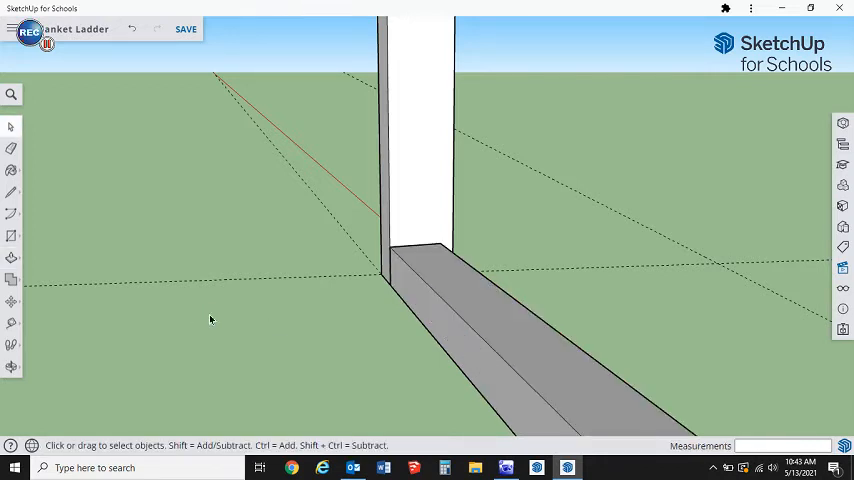
{"action": "left_click", "coordinate": [510, 350]}
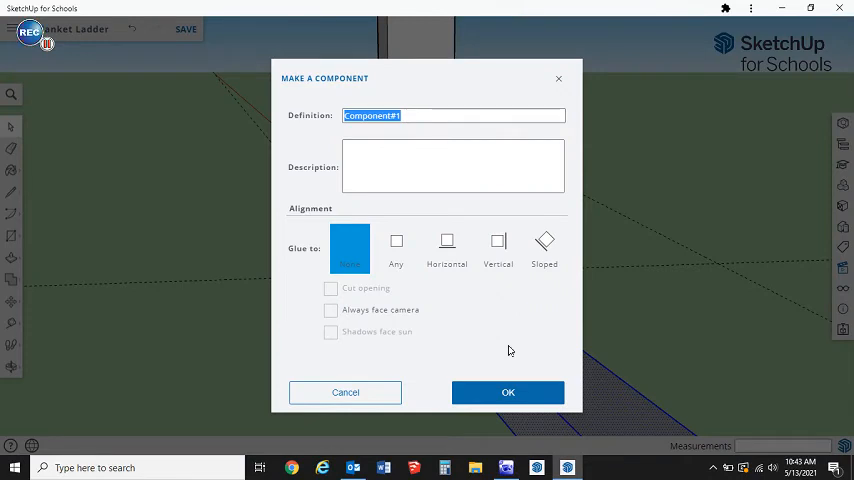
Step: Make the rung block a component named Rungs, unglued to any surface
{"action": "type", "text": "Rungs"}
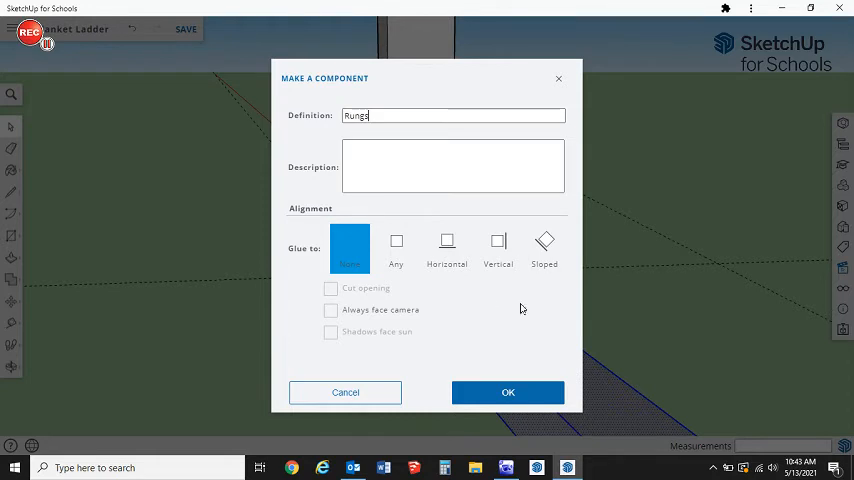
{"action": "mouse_move", "coordinate": [404, 316]}
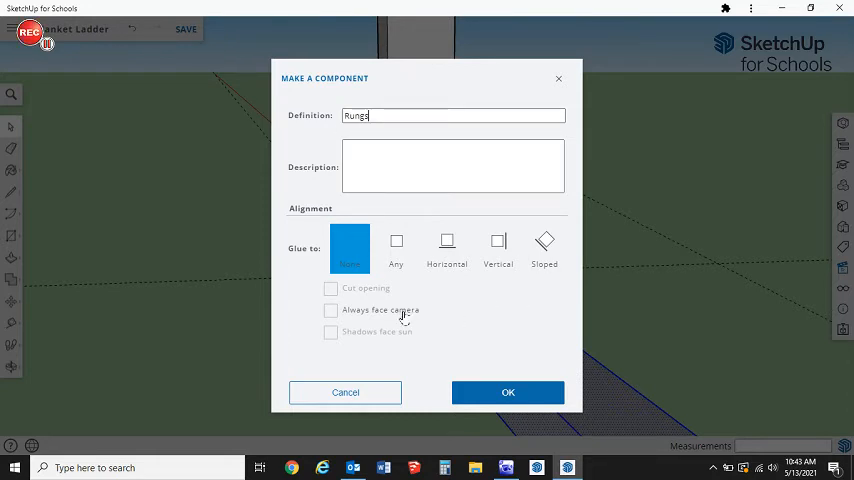
{"action": "left_click", "coordinate": [396, 244]}
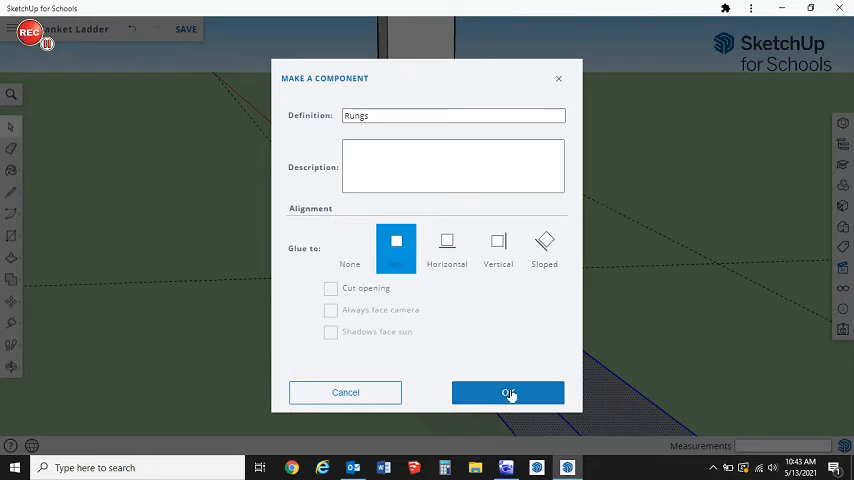
{"action": "left_click", "coordinate": [508, 392]}
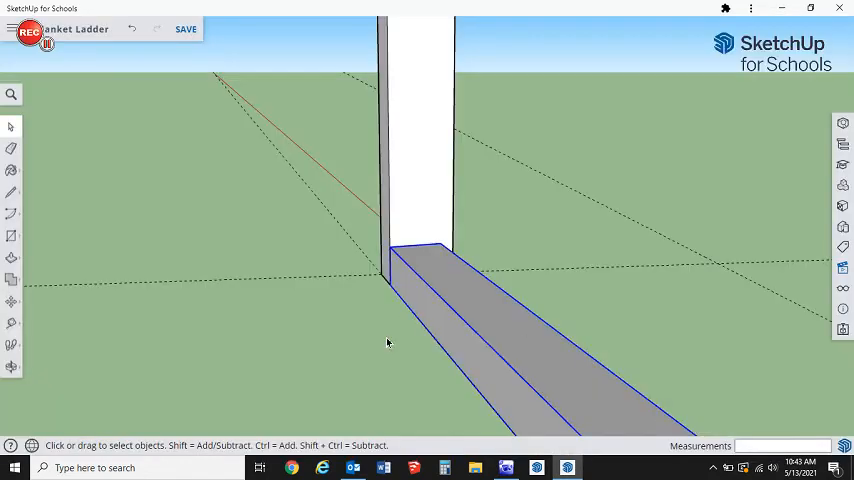
{"action": "mouse_move", "coordinate": [280, 316]}
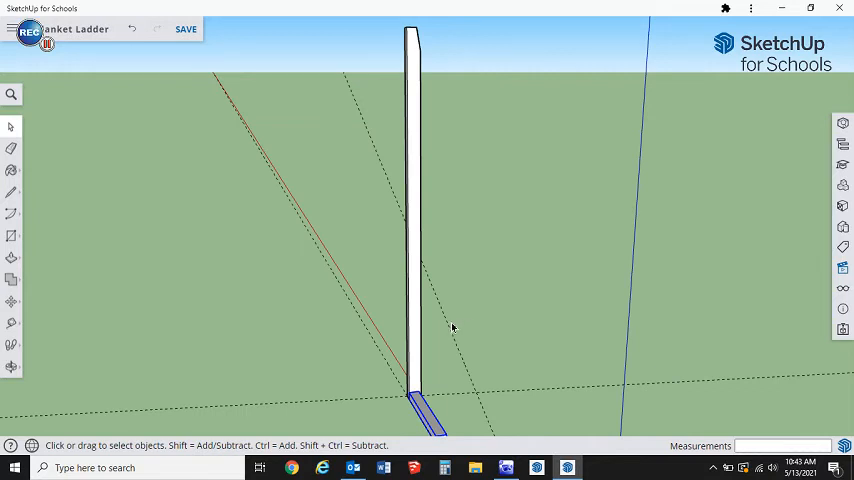
{"action": "mouse_move", "coordinate": [348, 382]}
{"action": "type", "text": "/"}
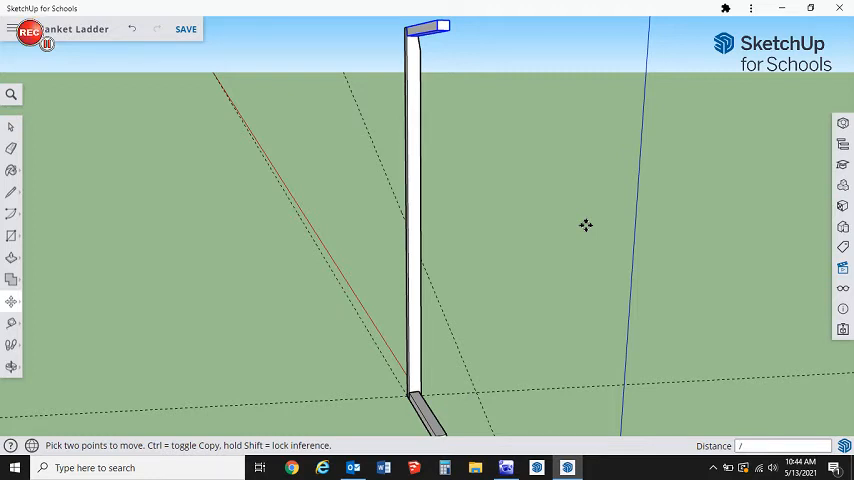
Step: Copy the rung to the rail top and divide by 5 for evenly spaced copies
{"action": "type", "text": "5"}
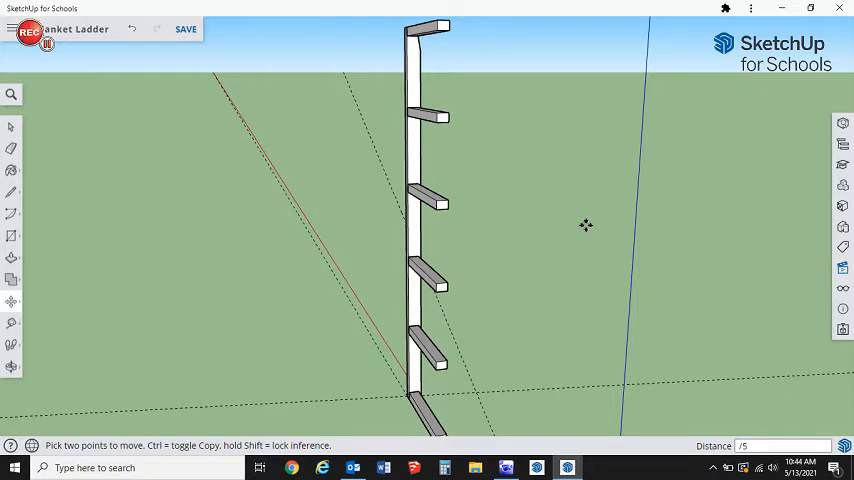
{"action": "mouse_move", "coordinate": [248, 260]}
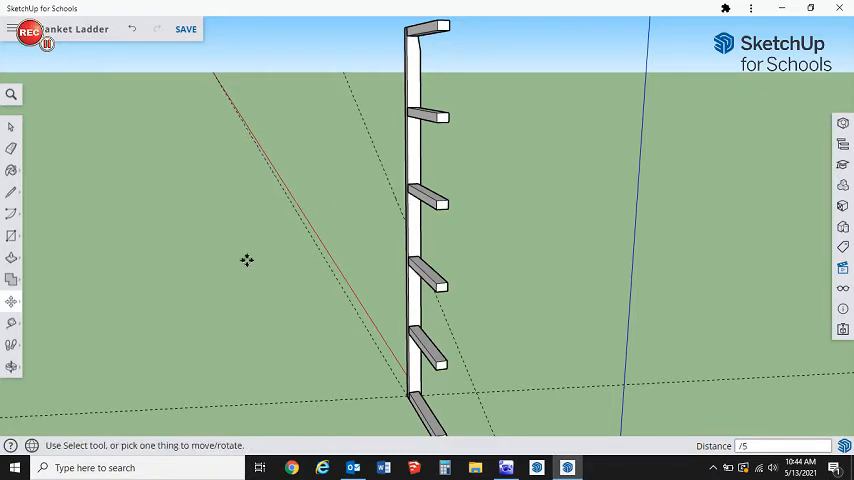
{"action": "mouse_move", "coordinate": [86, 268]}
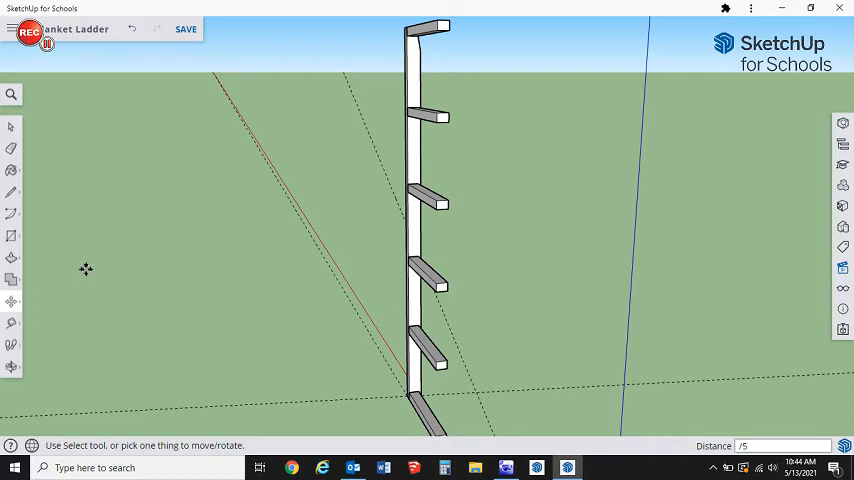
{"action": "mouse_move", "coordinate": [104, 324]}
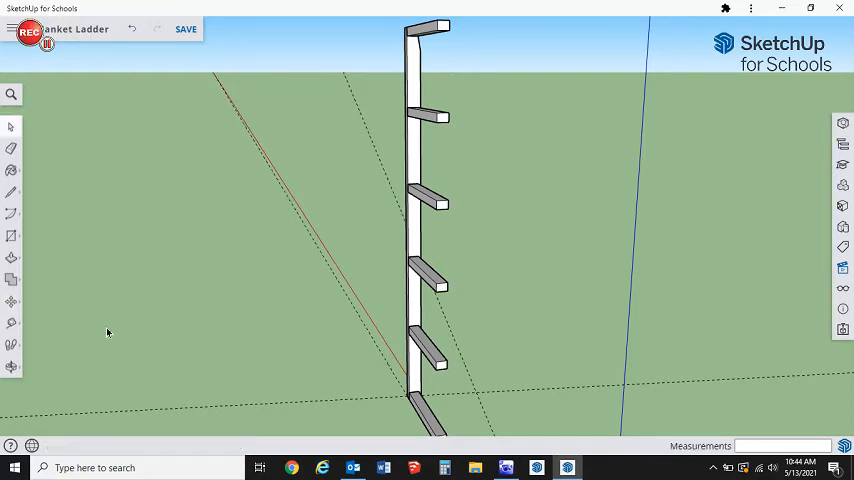
Step: Delete the extra end rungs, leaving four rungs on the rail
{"action": "left_click", "coordinate": [424, 418]}
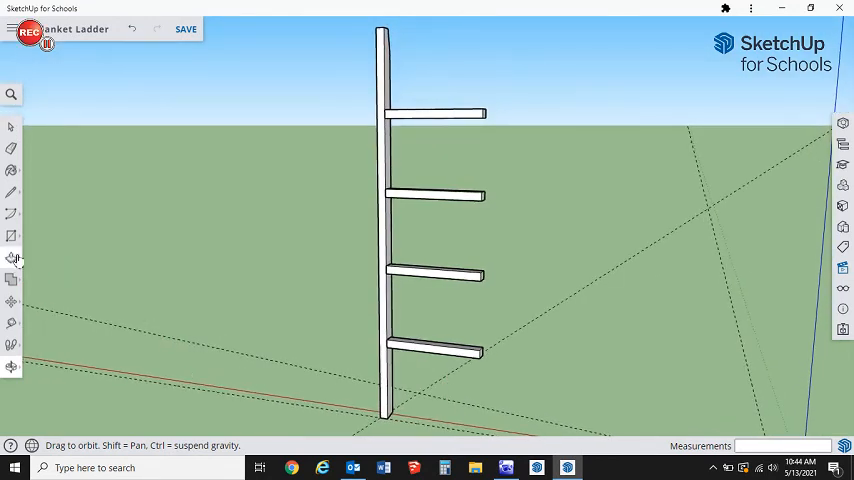
Step: Copy the side rail 19 units across to stand as the second rail at the rungs' far ends
{"action": "left_click", "coordinate": [12, 256]}
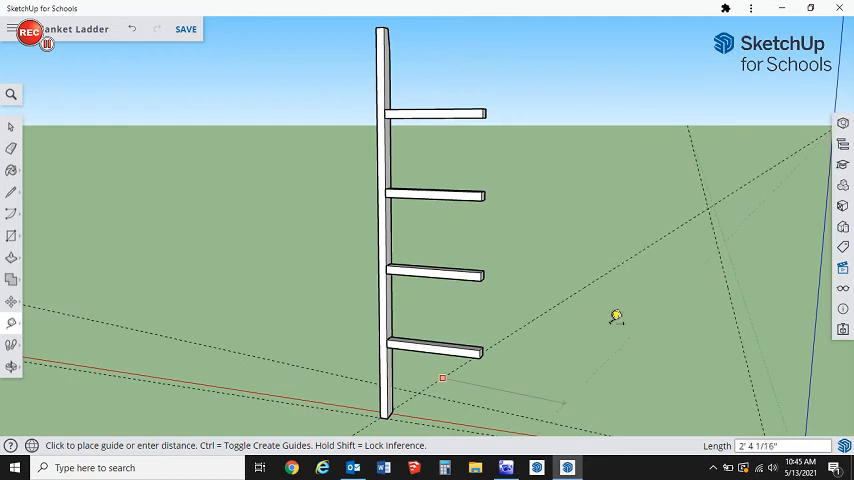
{"action": "mouse_move", "coordinate": [696, 304]}
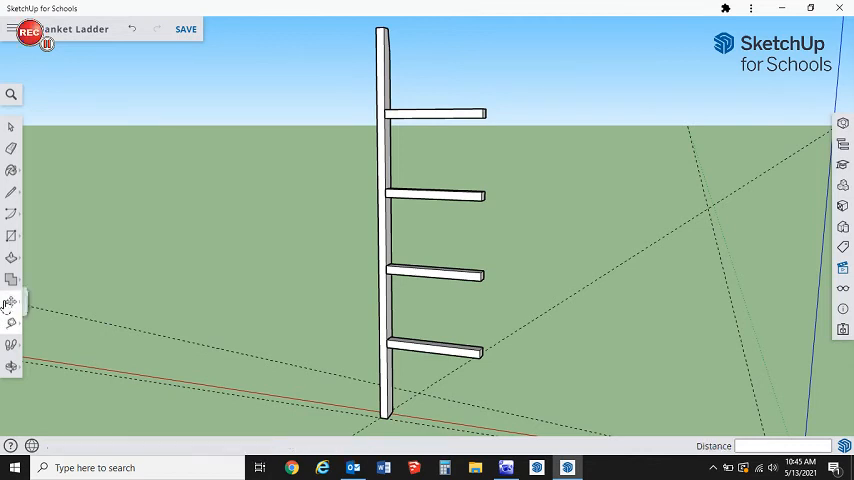
{"action": "left_click", "coordinate": [12, 300]}
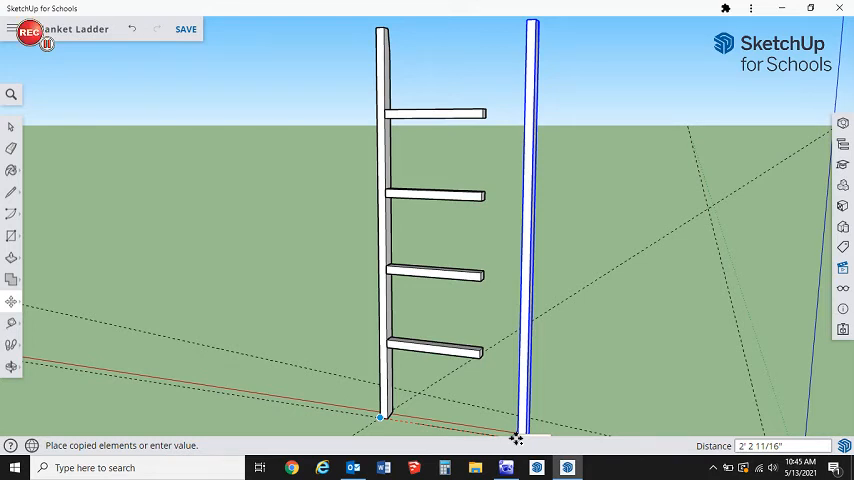
{"action": "type", "text": "19"}
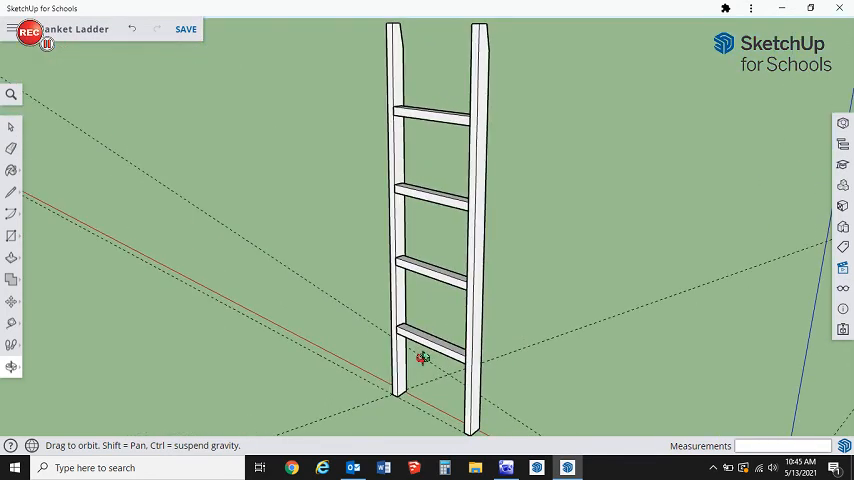
{"action": "mouse_move", "coordinate": [28, 368]}
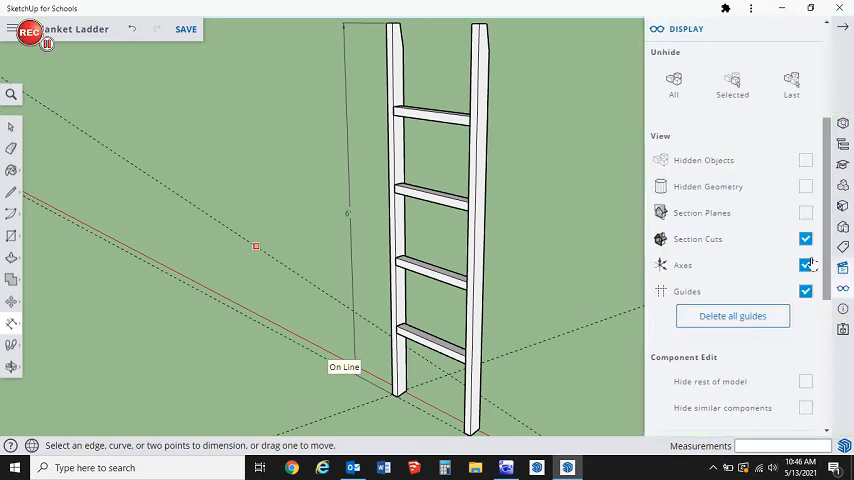
Step: Hide the guides, set the height dimension's text to Outside Start, and start dimensioning the lowest rung gap
{"action": "left_click", "coordinate": [806, 264]}
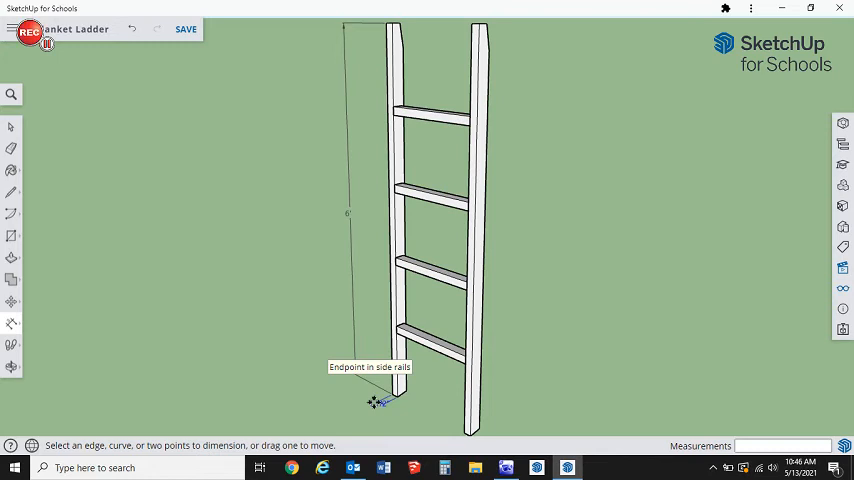
{"action": "right_click", "coordinate": [376, 400]}
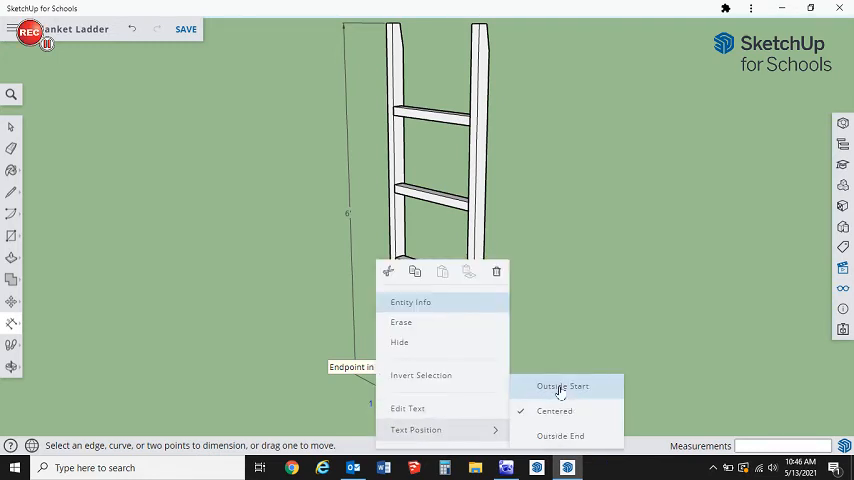
{"action": "left_click", "coordinate": [562, 386]}
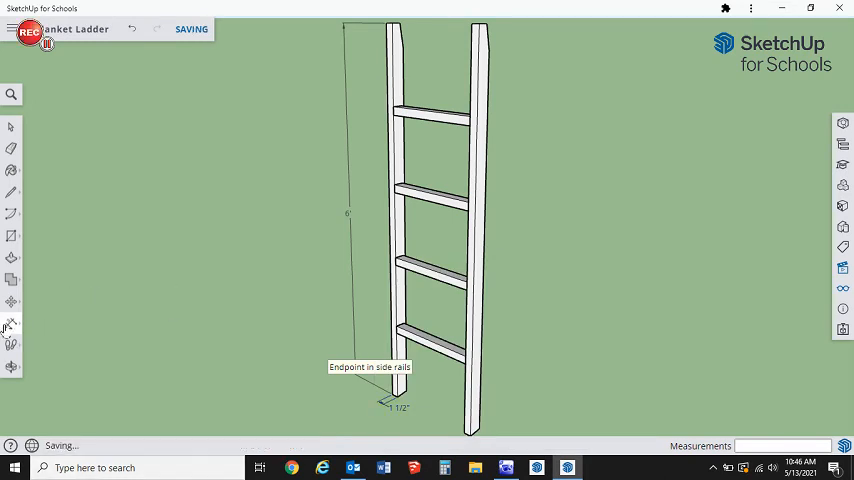
{"action": "left_click", "coordinate": [12, 322]}
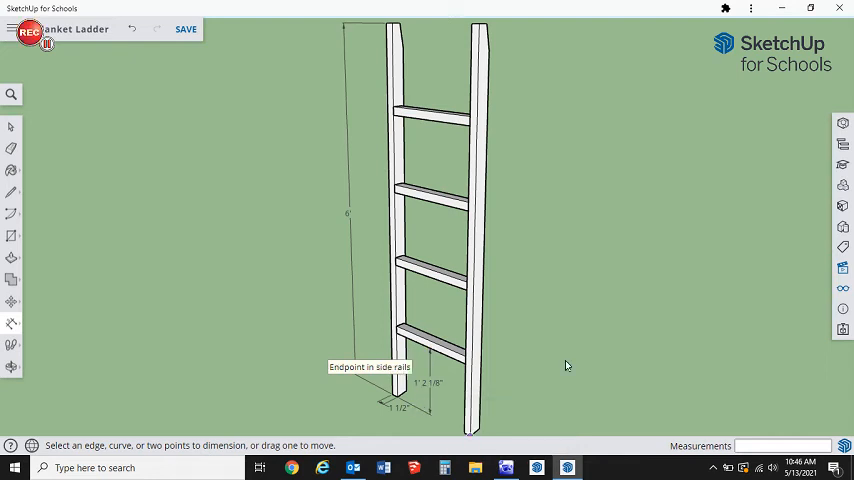
{"action": "mouse_move", "coordinate": [480, 276]}
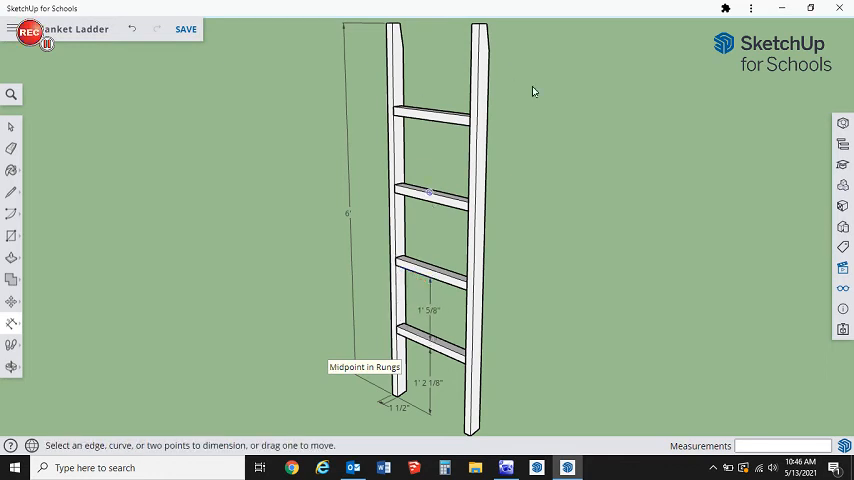
Step: Dimension the spacing between the upper rungs and place it beside the rail
{"action": "left_click", "coordinate": [392, 28]}
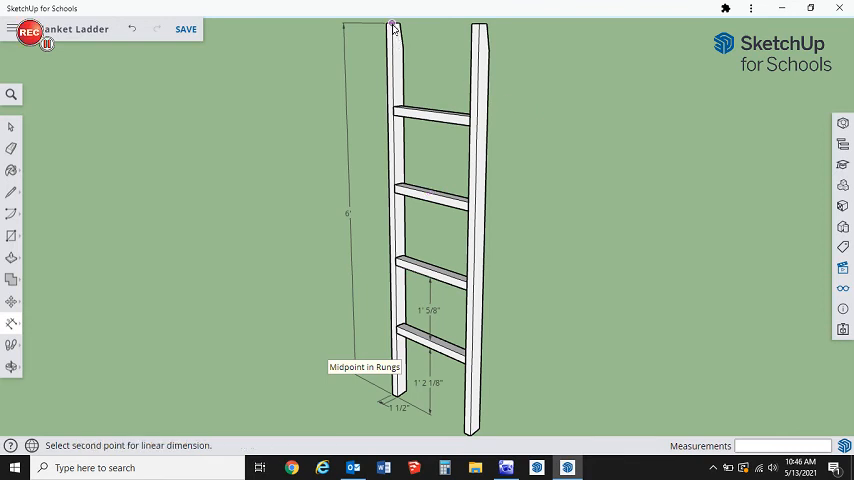
{"action": "left_click", "coordinate": [396, 108]}
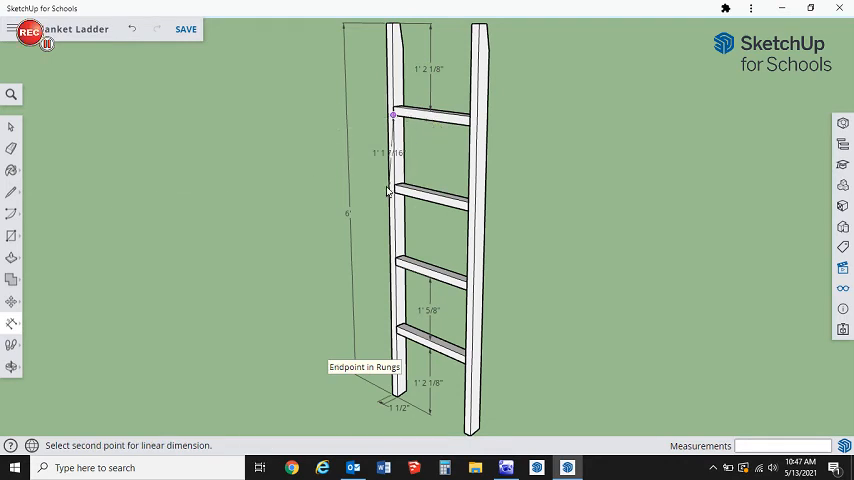
{"action": "left_click", "coordinate": [396, 188]}
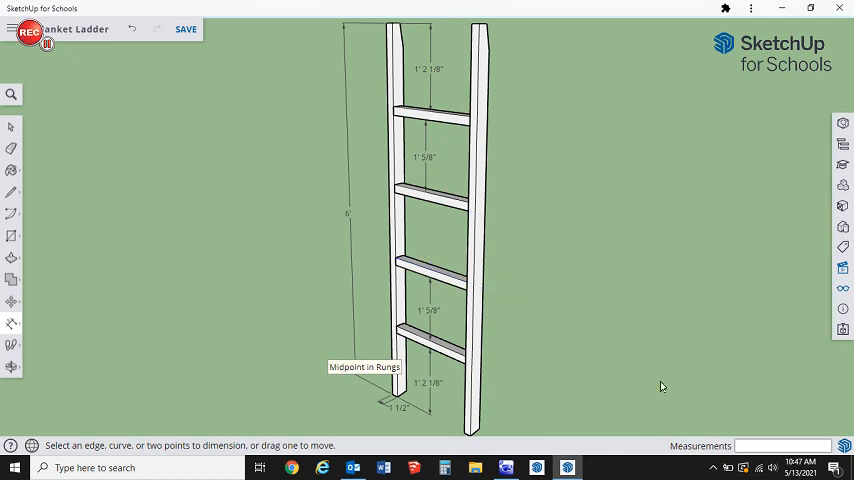
{"action": "mouse_move", "coordinate": [600, 308]}
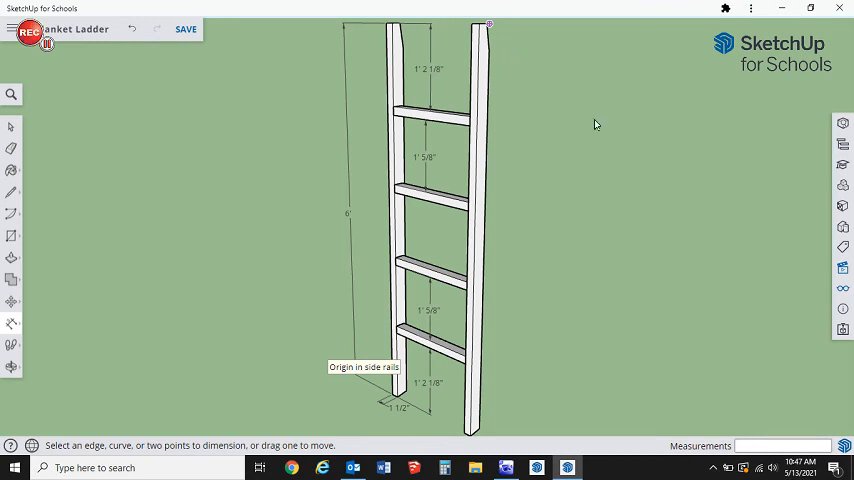
{"action": "mouse_move", "coordinate": [648, 326]}
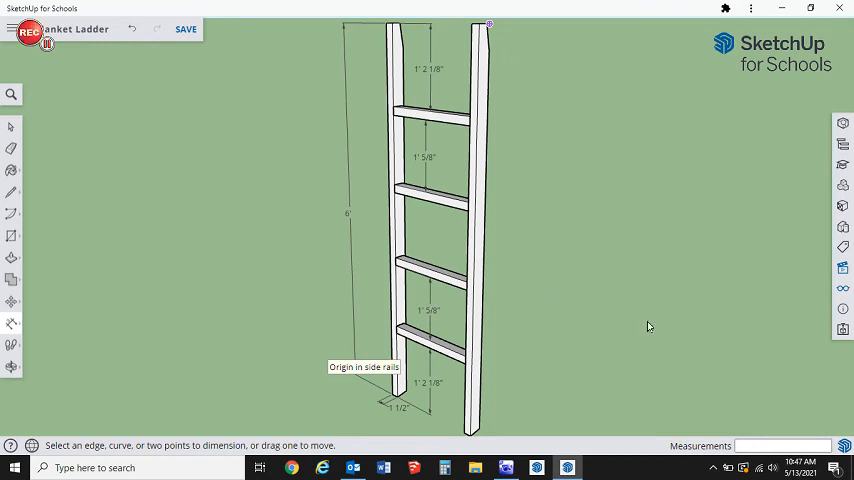
{"action": "mouse_move", "coordinate": [578, 236]}
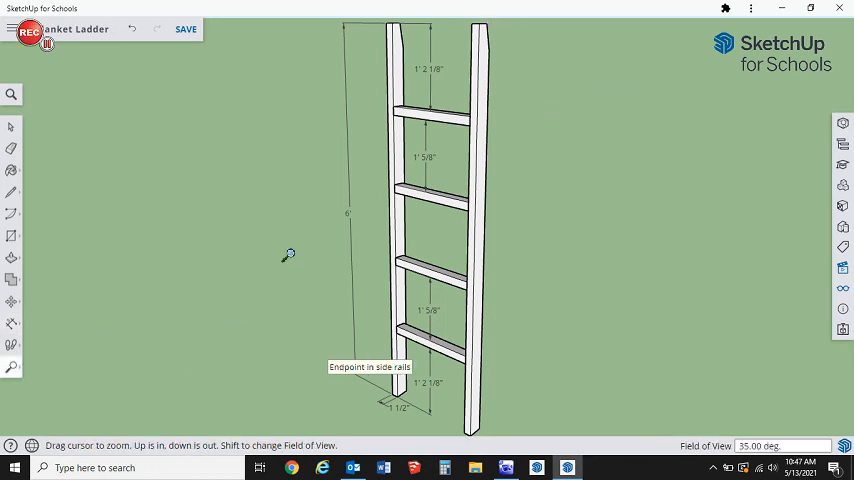
Step: Add a 4-inch dimension for the angled cut at the top of the right rail
{"action": "right_click", "coordinate": [288, 256]}
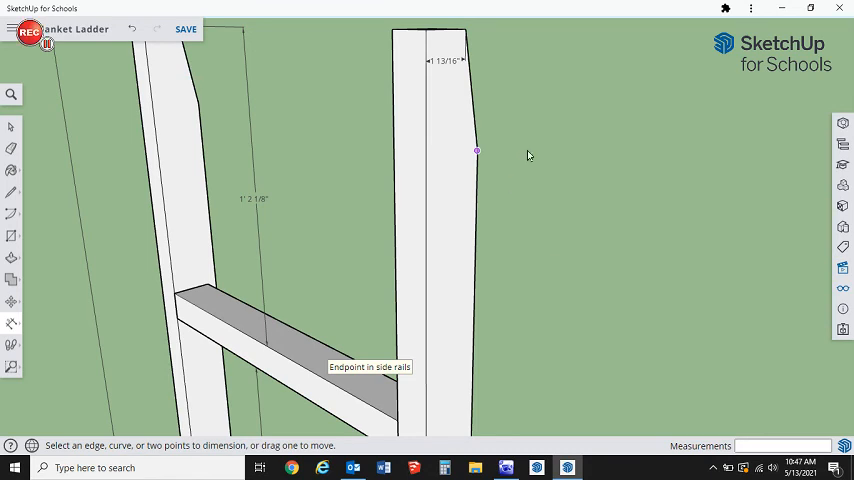
{"action": "mouse_move", "coordinate": [428, 32]}
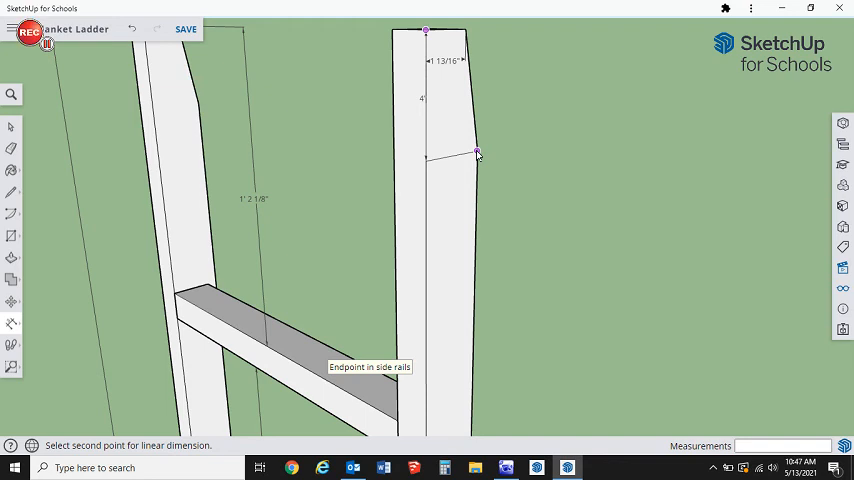
{"action": "left_click", "coordinate": [476, 152]}
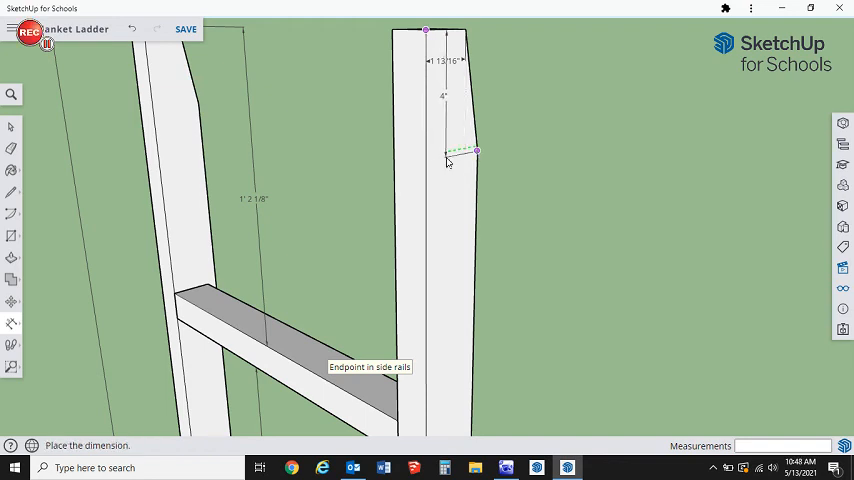
{"action": "left_click_drag", "start_coordinate": [448, 150], "coordinate": [500, 152]}
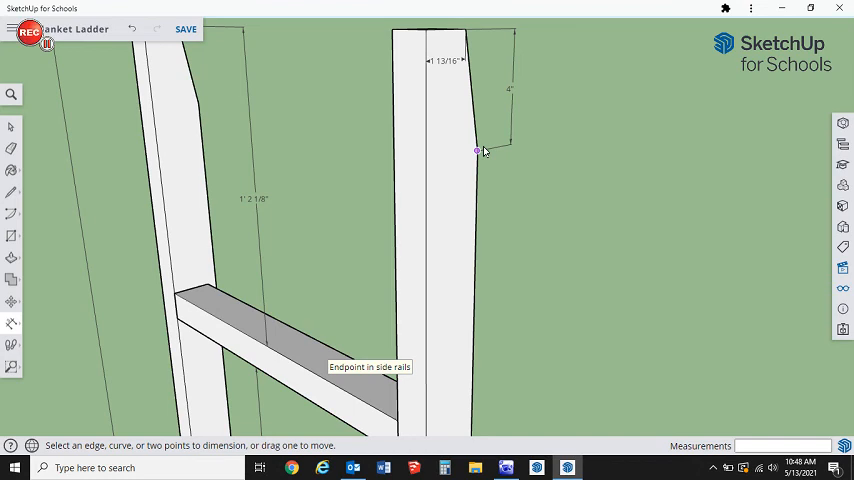
{"action": "mouse_move", "coordinate": [488, 196]}
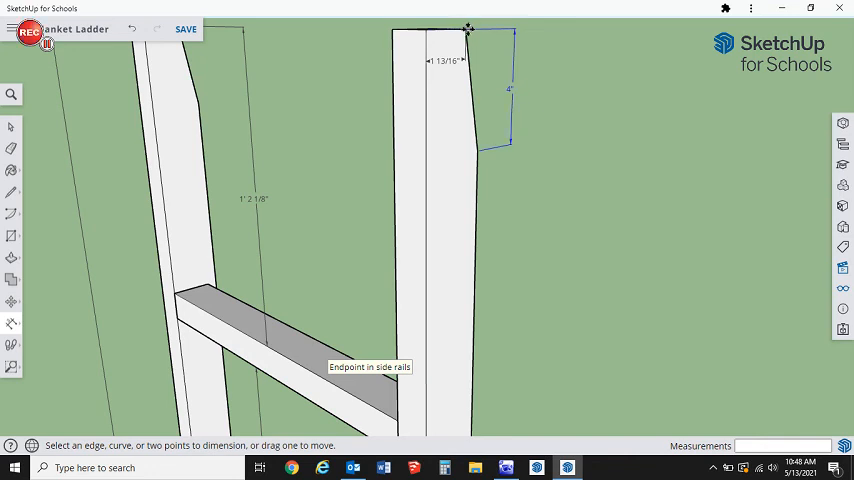
{"action": "mouse_move", "coordinate": [564, 224]}
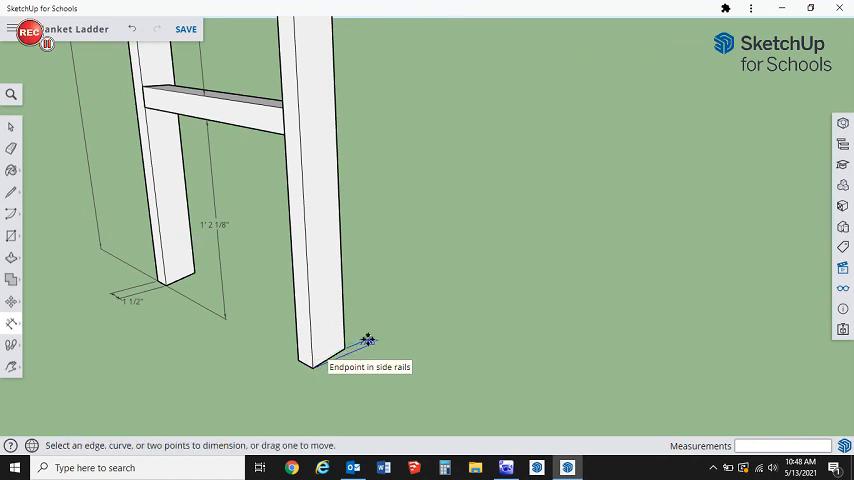
Step: Set the bottom dimension's text to Outside Start and dimension the board thickness at the second rail's foot
{"action": "right_click", "coordinate": [368, 344]}
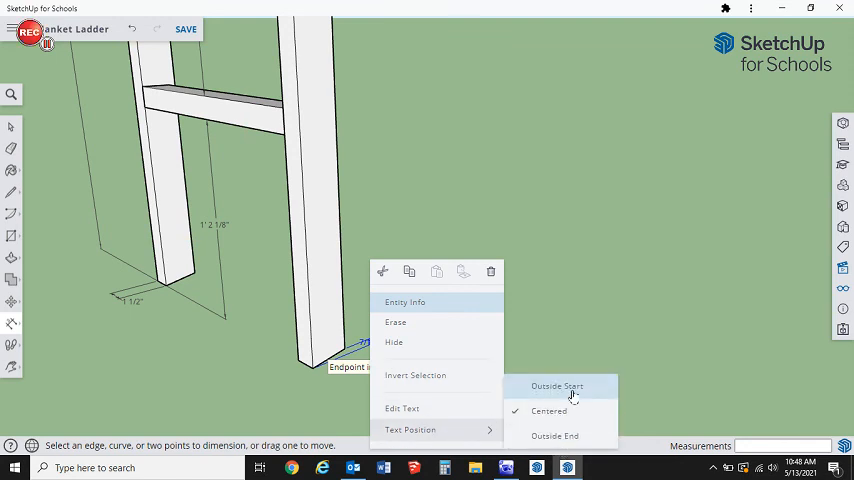
{"action": "left_click", "coordinate": [556, 386]}
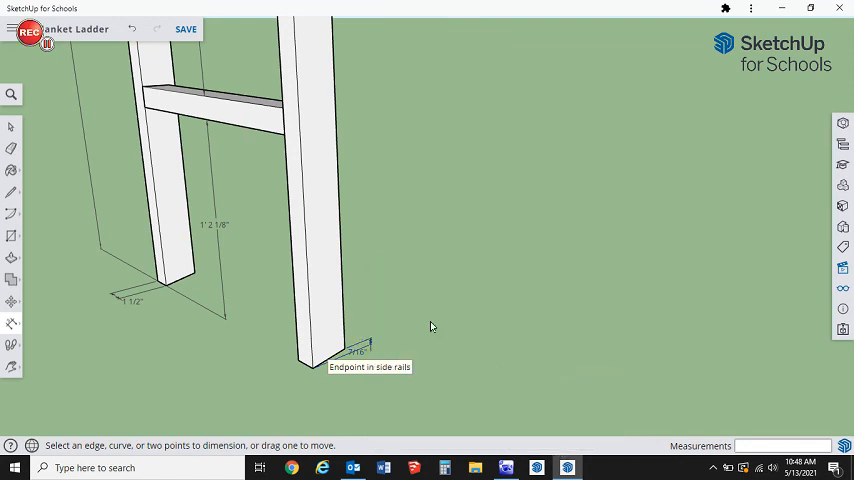
{"action": "mouse_move", "coordinate": [514, 352]}
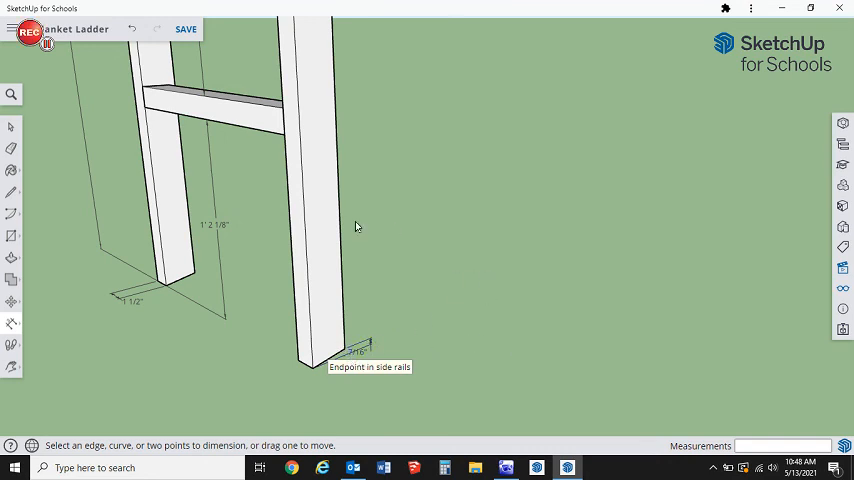
{"action": "mouse_move", "coordinate": [112, 384]}
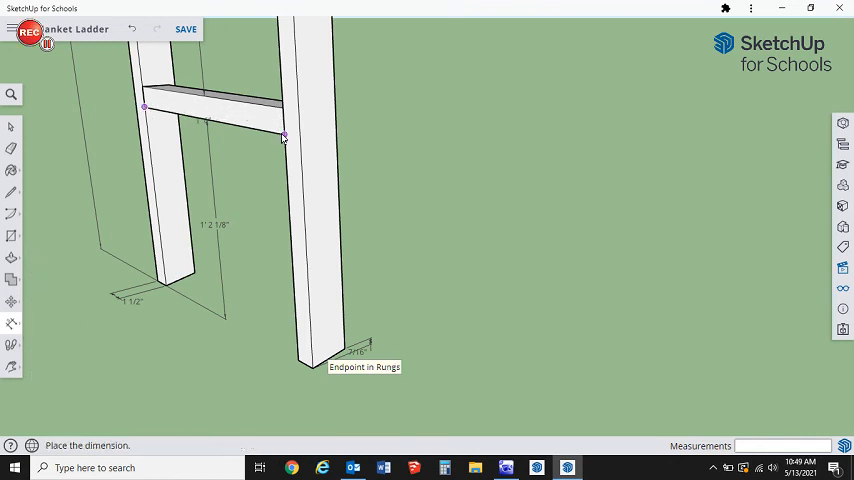
{"action": "left_click", "coordinate": [304, 396]}
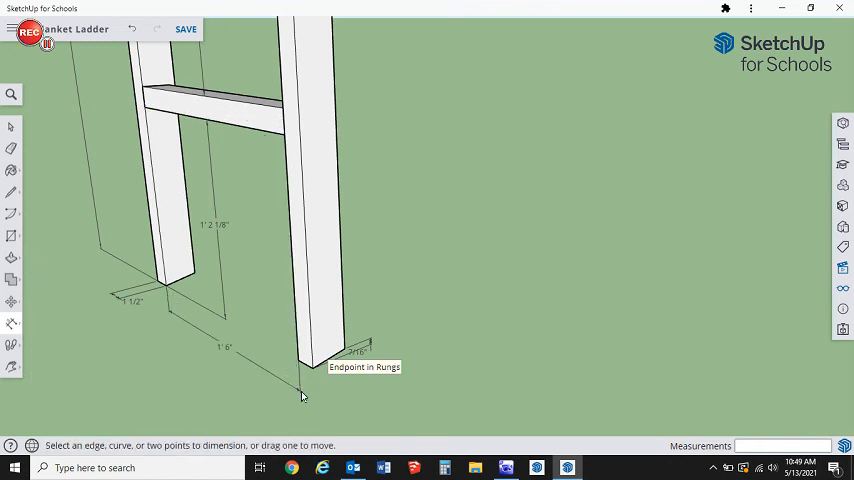
{"action": "mouse_move", "coordinate": [180, 418]}
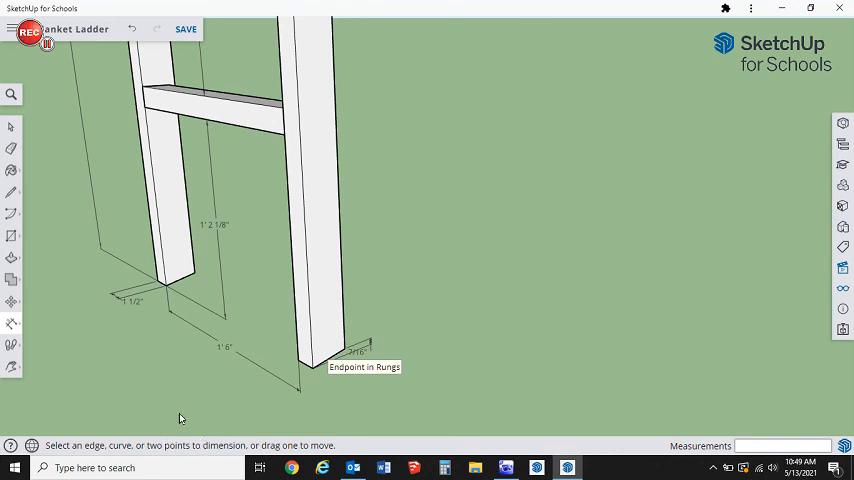
{"action": "mouse_move", "coordinate": [424, 308]}
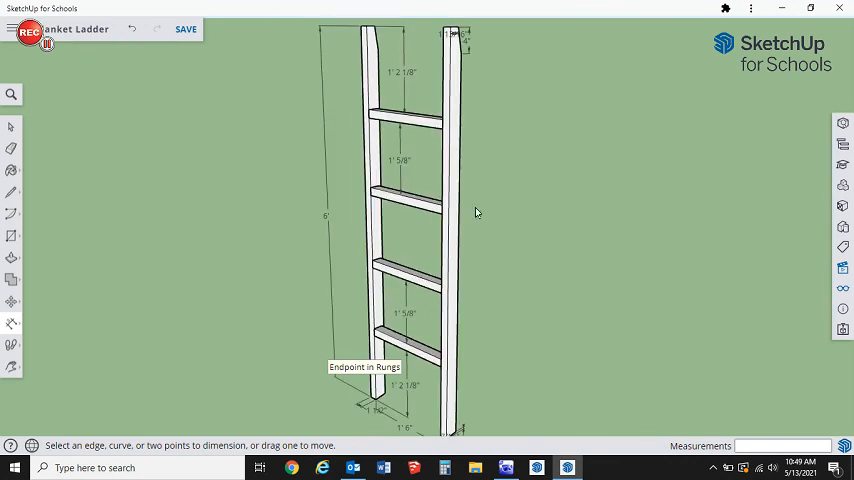
{"action": "mouse_move", "coordinate": [516, 256]}
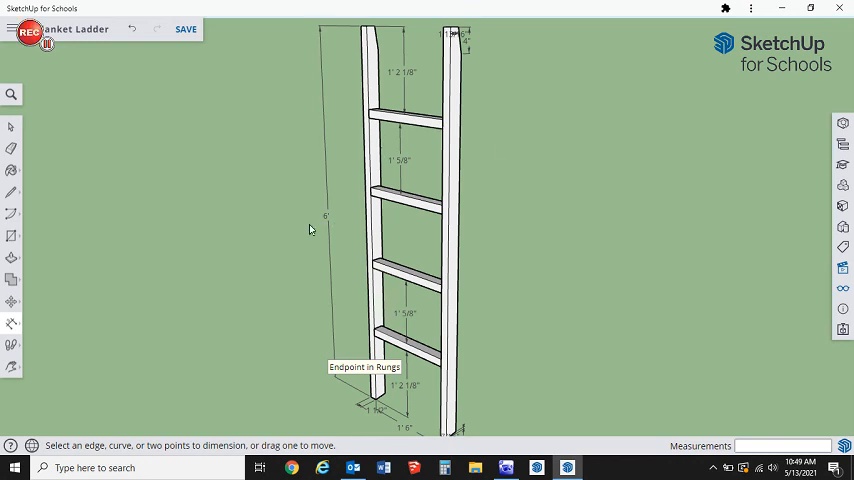
{"action": "mouse_move", "coordinate": [240, 292]}
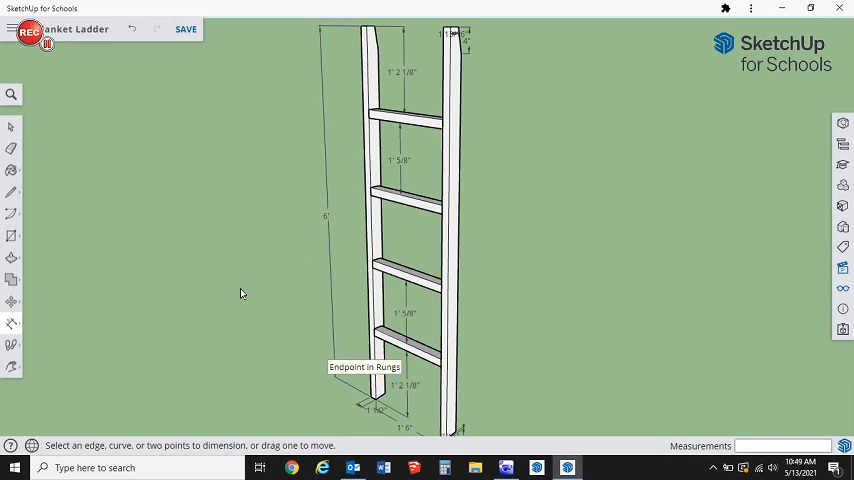
{"action": "mouse_move", "coordinate": [112, 336]}
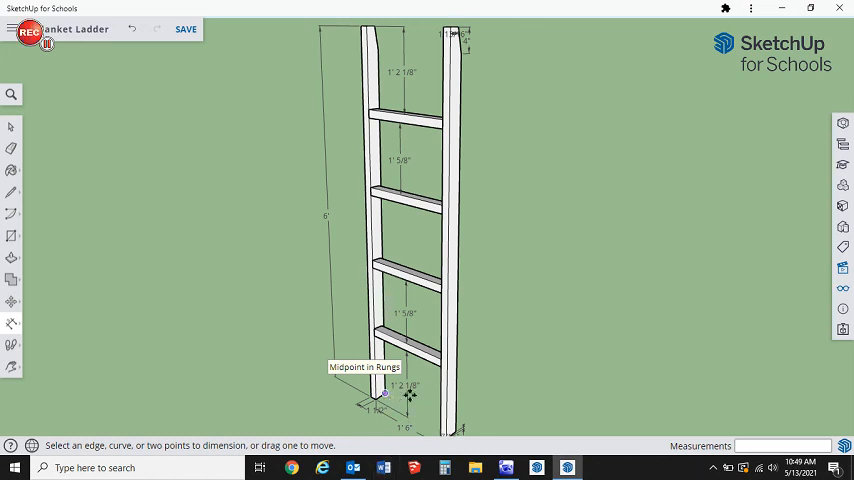
{"action": "mouse_move", "coordinate": [544, 428]}
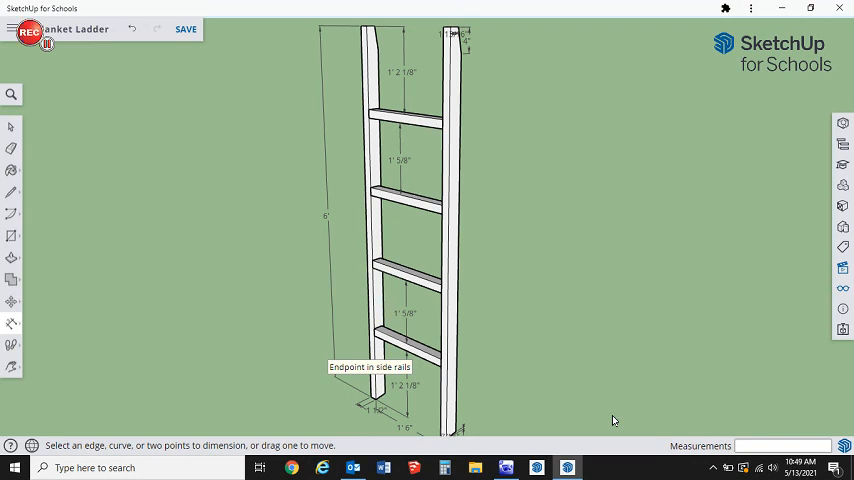
{"action": "mouse_move", "coordinate": [424, 340]}
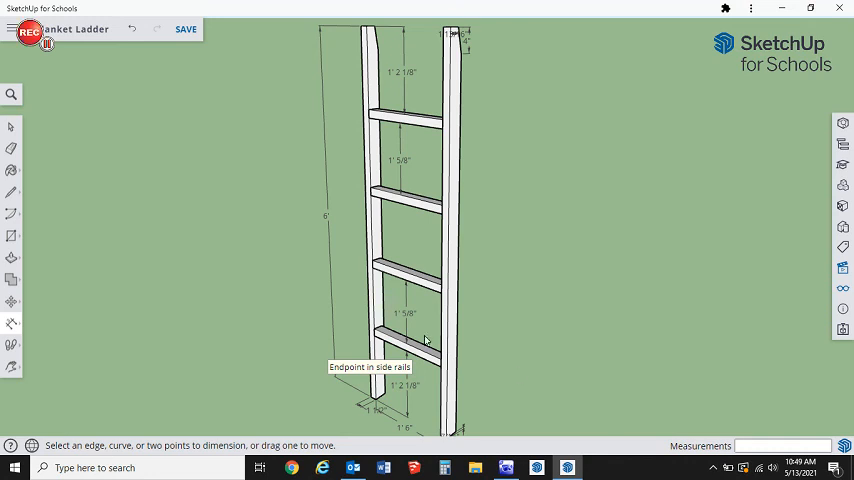